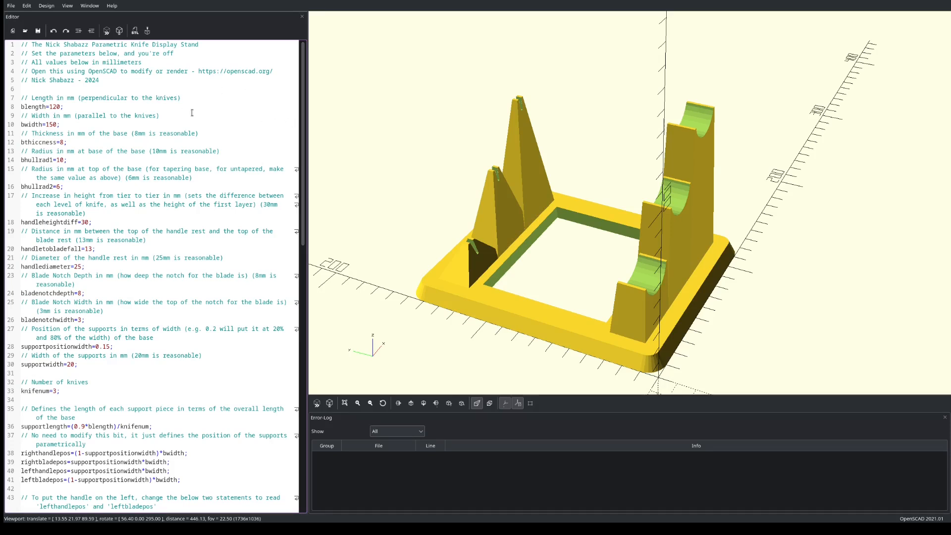
mouse_move(480, 23)
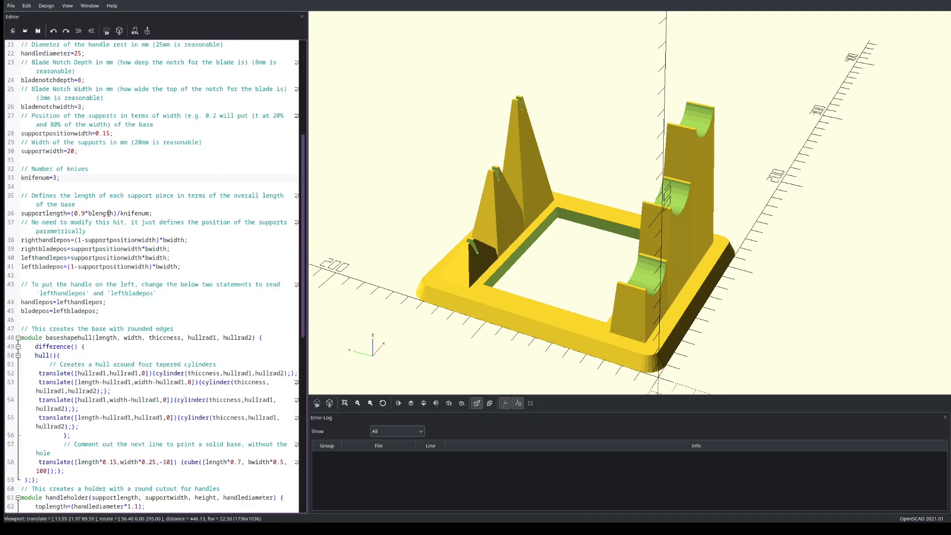
Scroll down through the knife stand script to review its parameter comments.
scroll("down", 3)
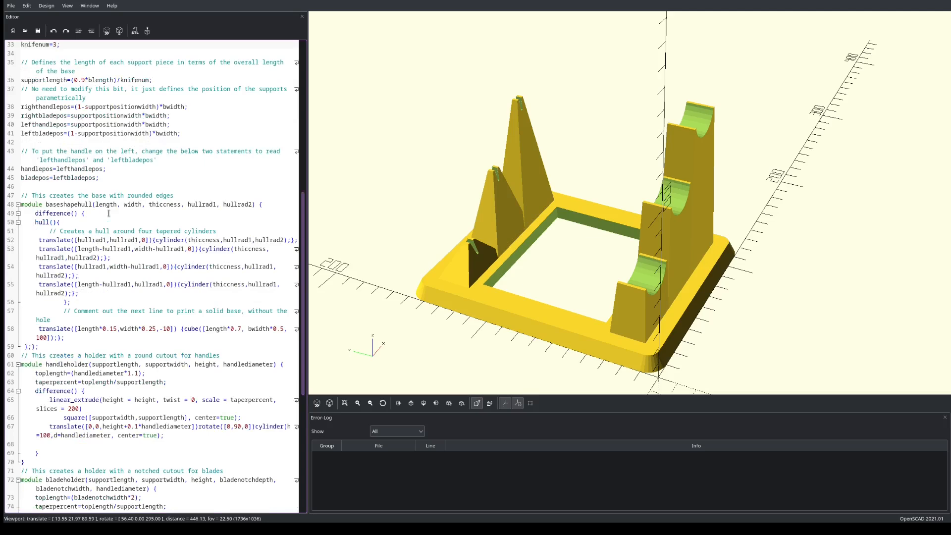
scroll("down", 3)
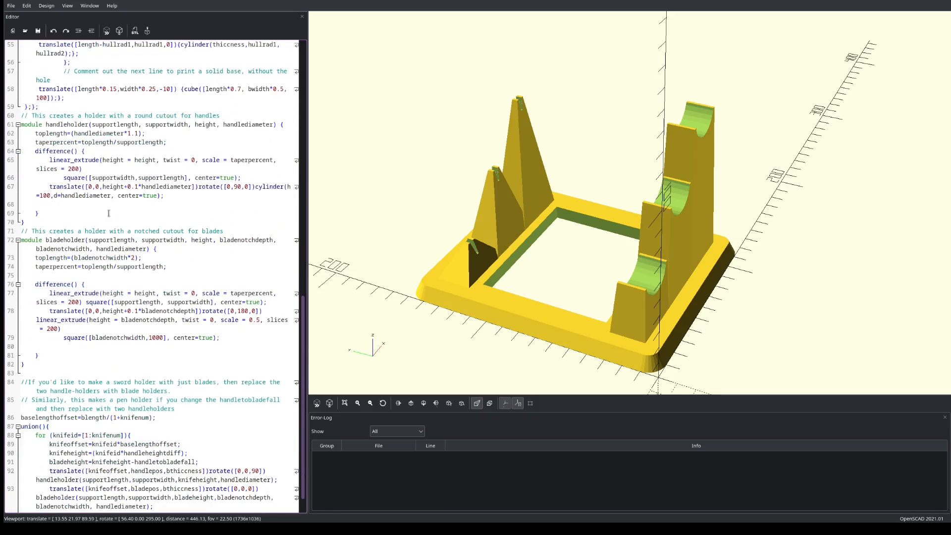
scroll("down", 3)
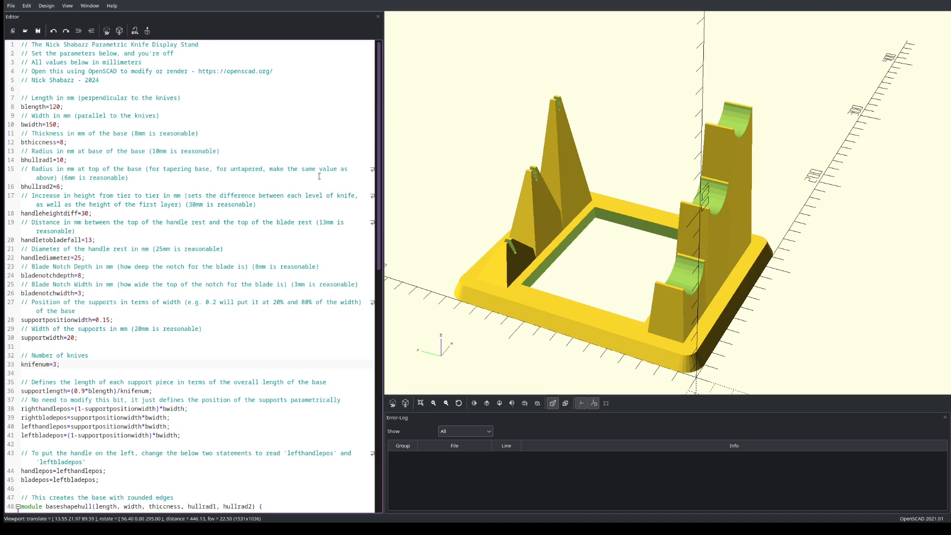
mouse_move(595, 251)
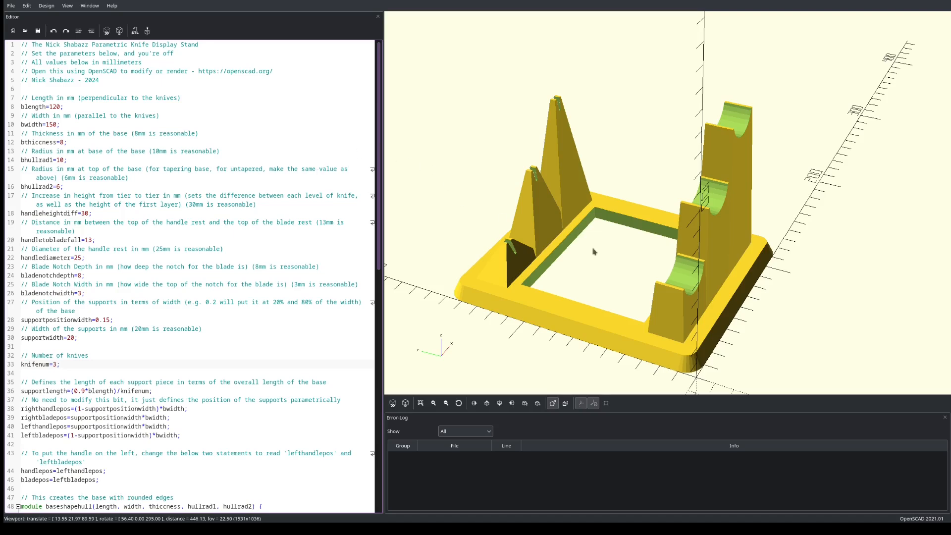
left_click_drag(607, 243, 637, 262)
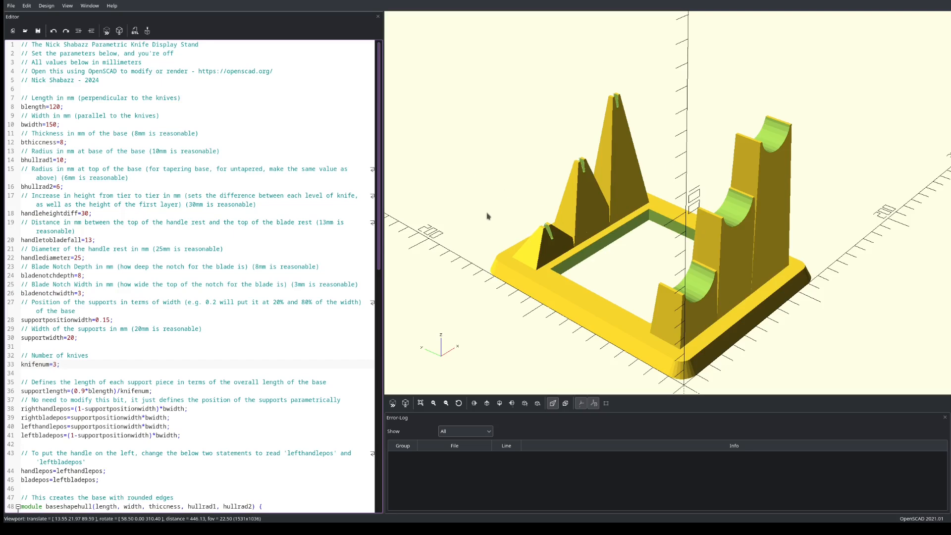
mouse_move(637, 256)
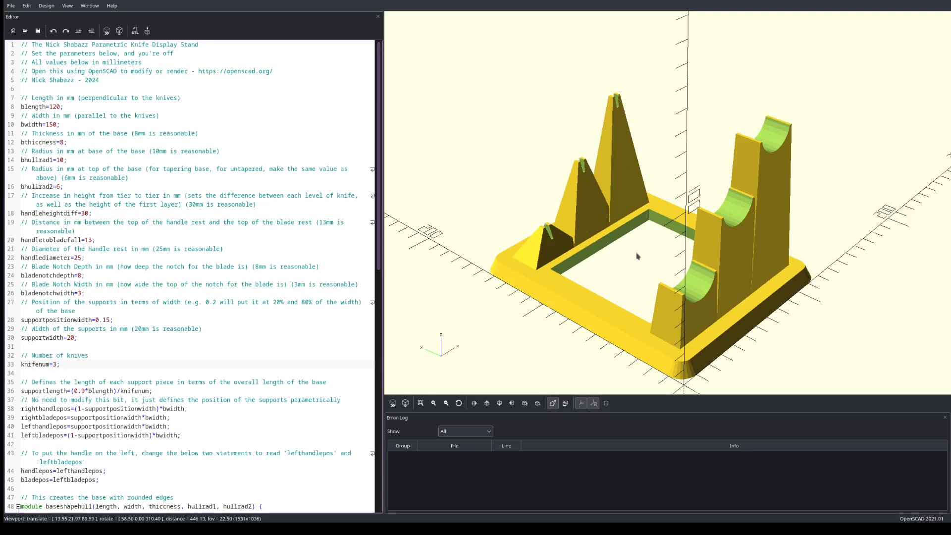
left_click_drag(637, 255, 661, 252)
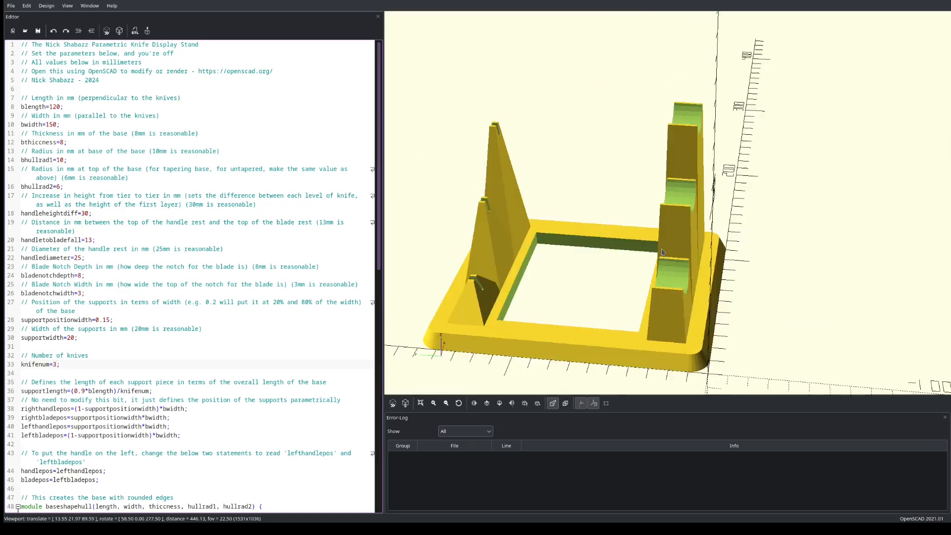
left_click_drag(662, 252, 498, 249)
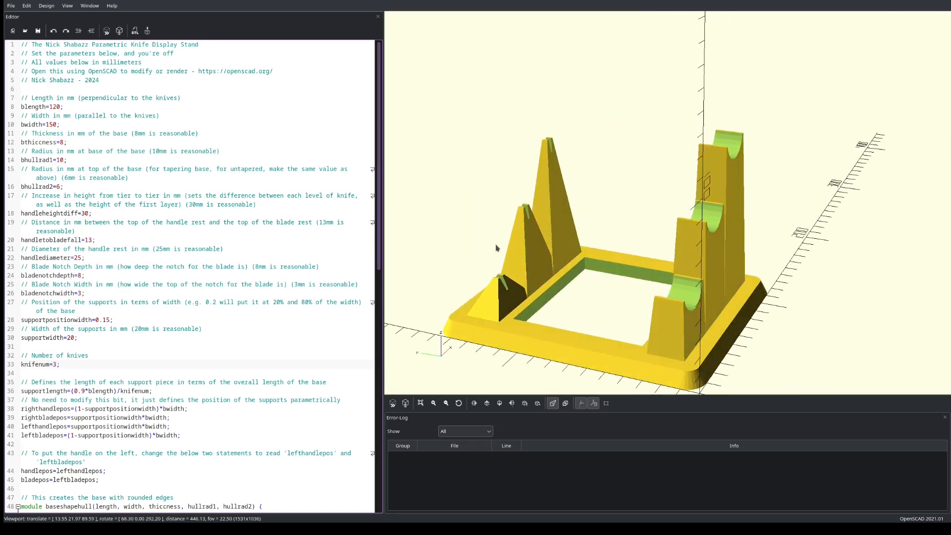
mouse_move(568, 289)
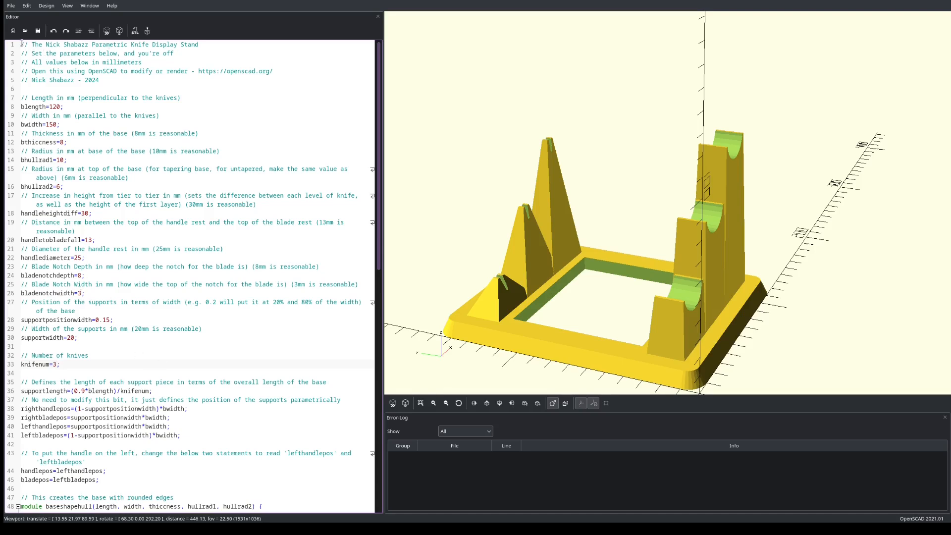
left_click_drag(22, 44, 99, 79)
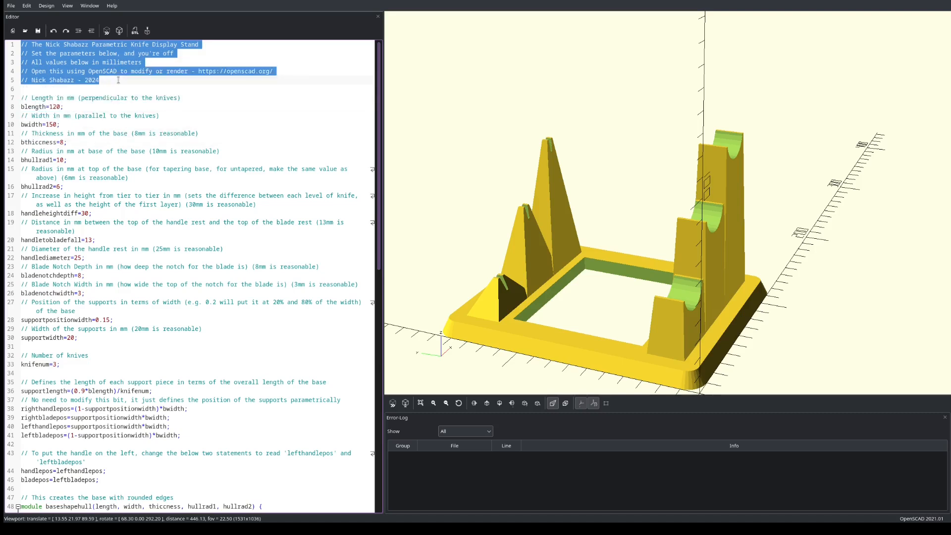
left_click(104, 98)
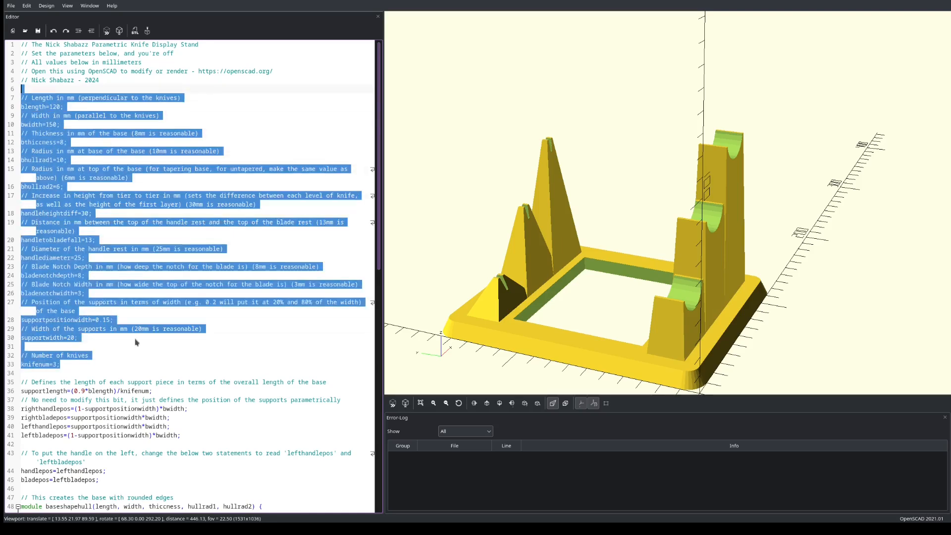
scroll("down", 3)
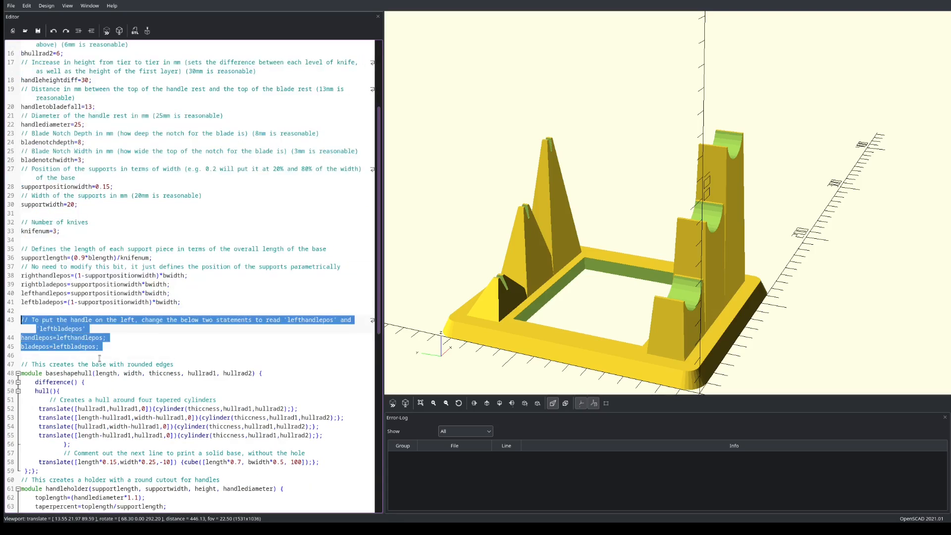
scroll("down", 3)
type("8")
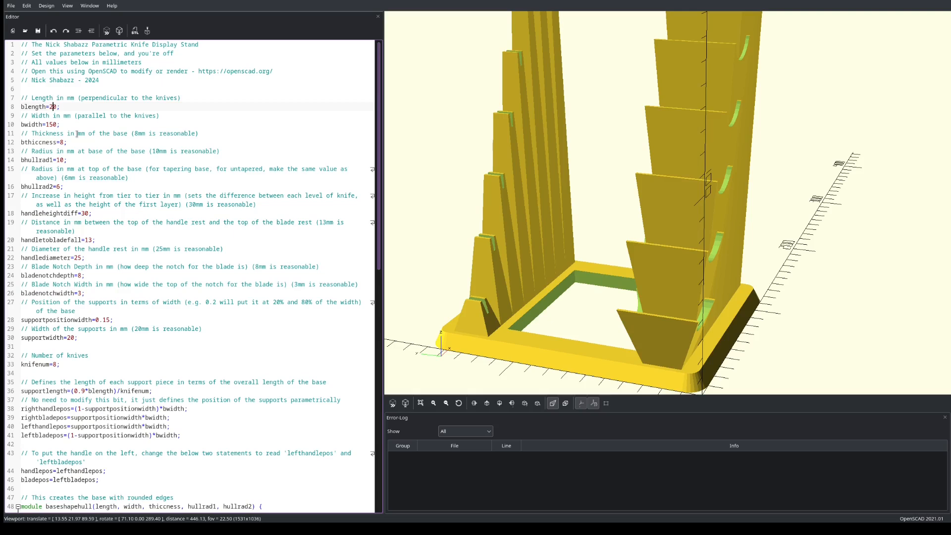
Try other knife counts and a longer base, view side-on, then restore base length 120.
type("5")
left_click(196, 364)
type("6")
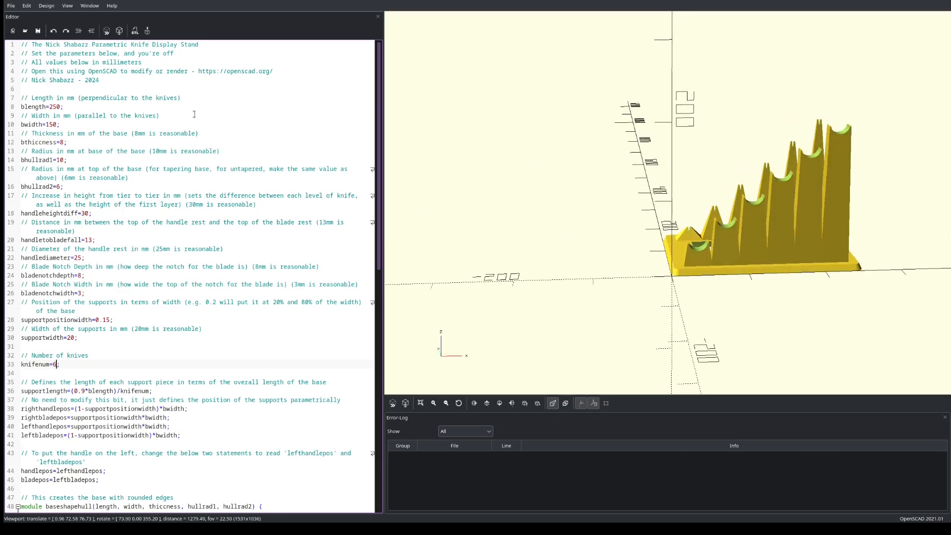
type("20")
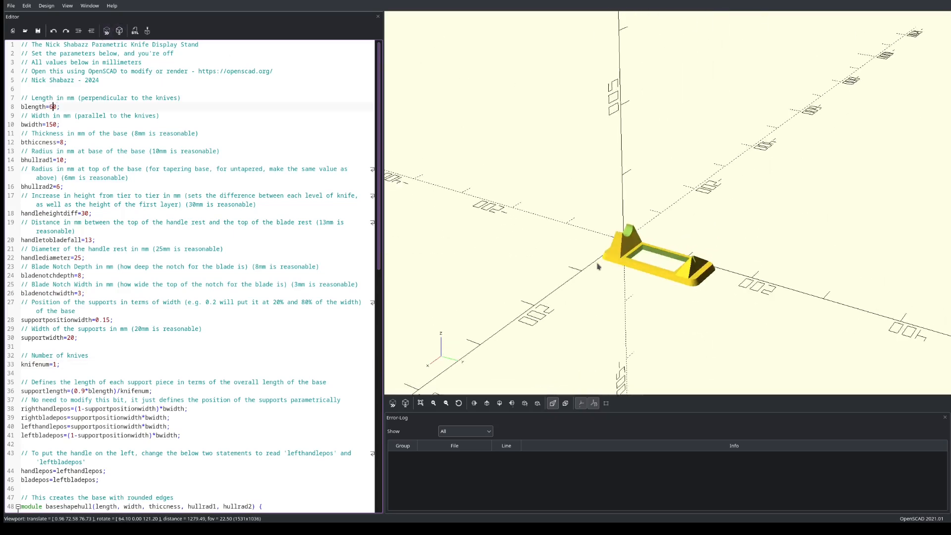
left_click_drag(598, 268, 515, 262)
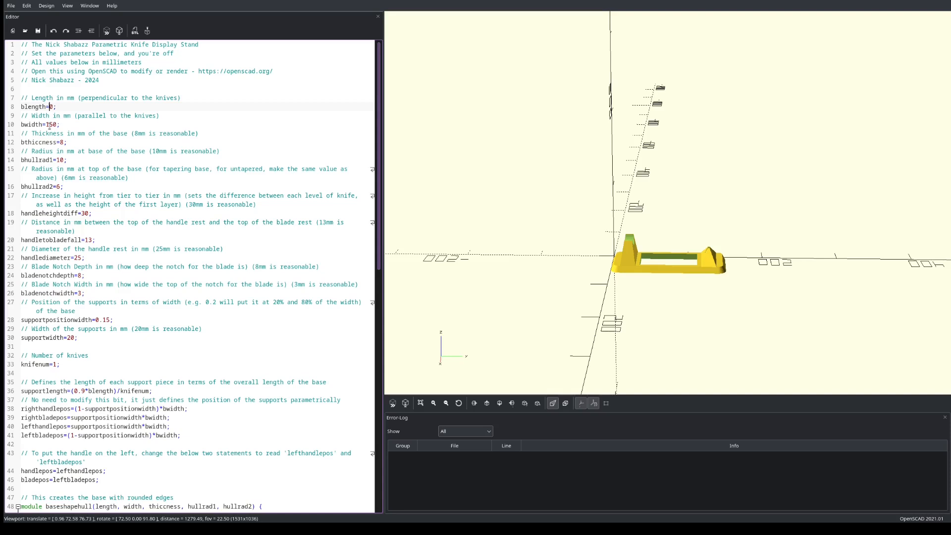
type("120")
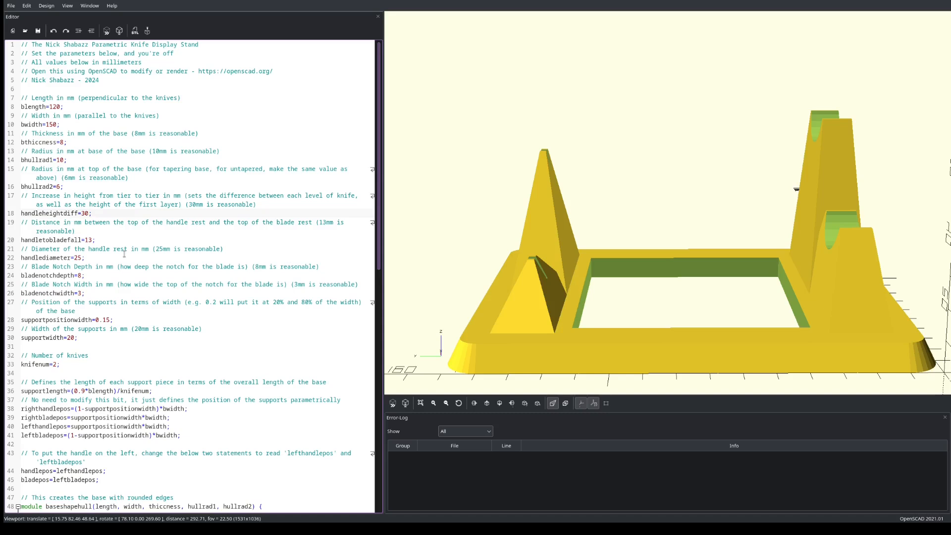
Try a tier height difference of 40, change it to 30, and orbit the stand.
left_click(90, 213)
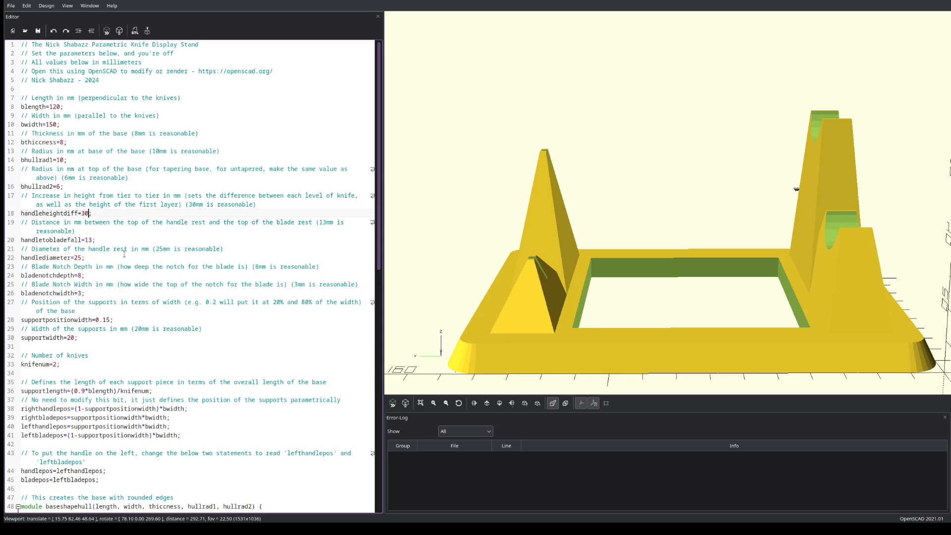
type("40")
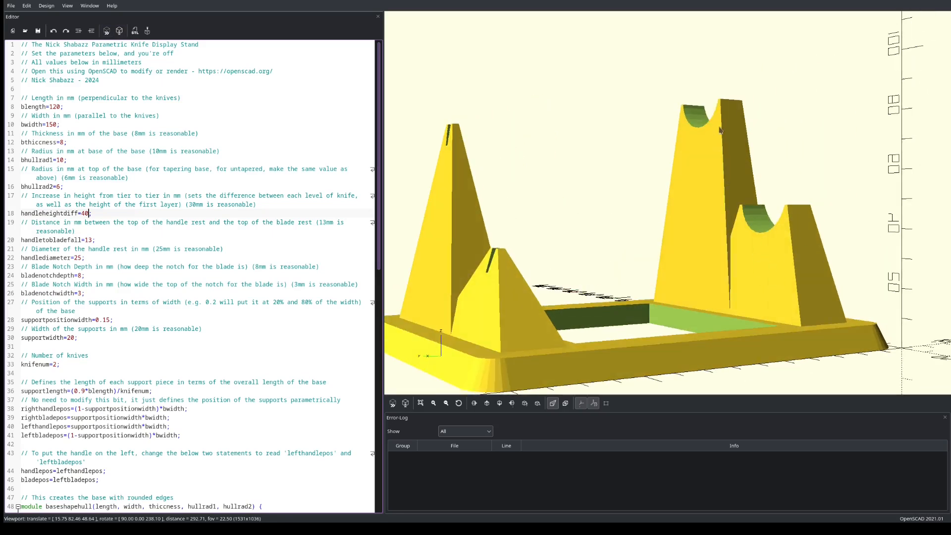
mouse_move(619, 195)
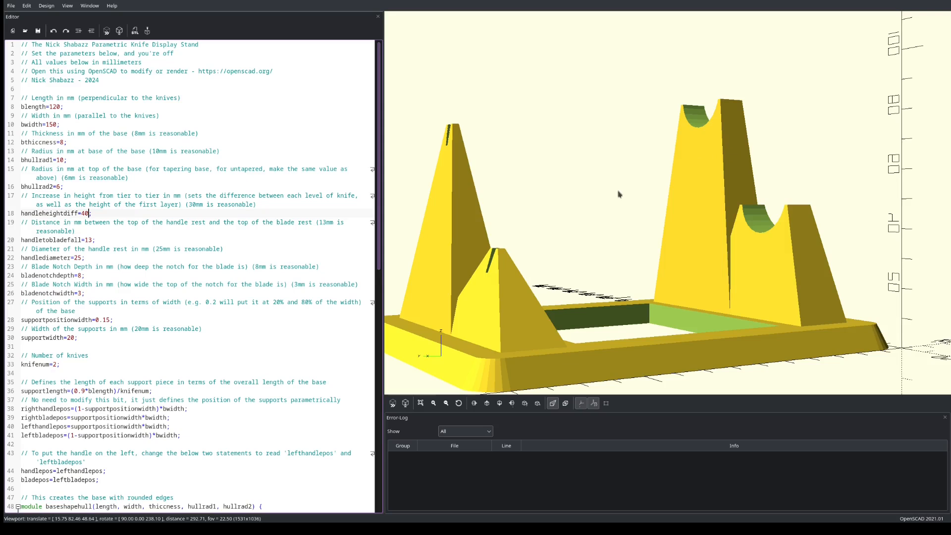
mouse_move(695, 241)
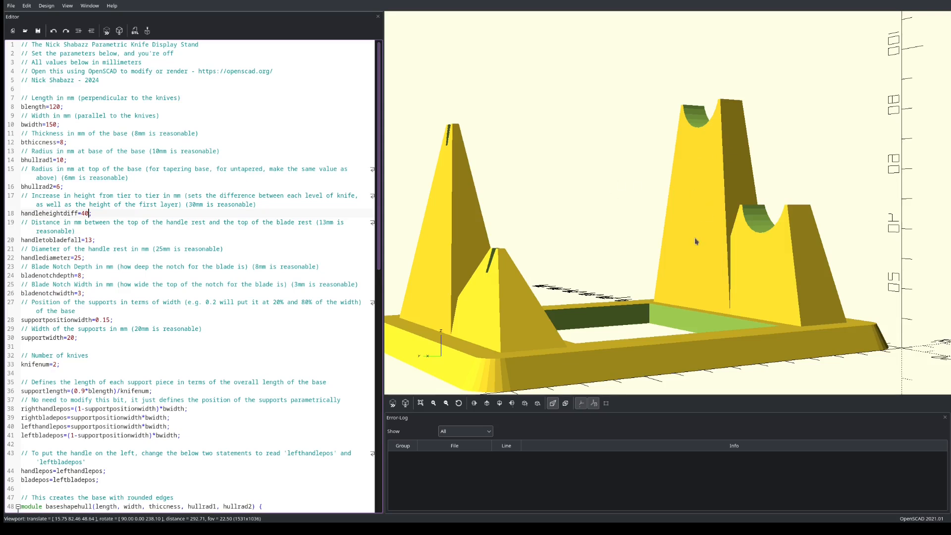
mouse_move(745, 217)
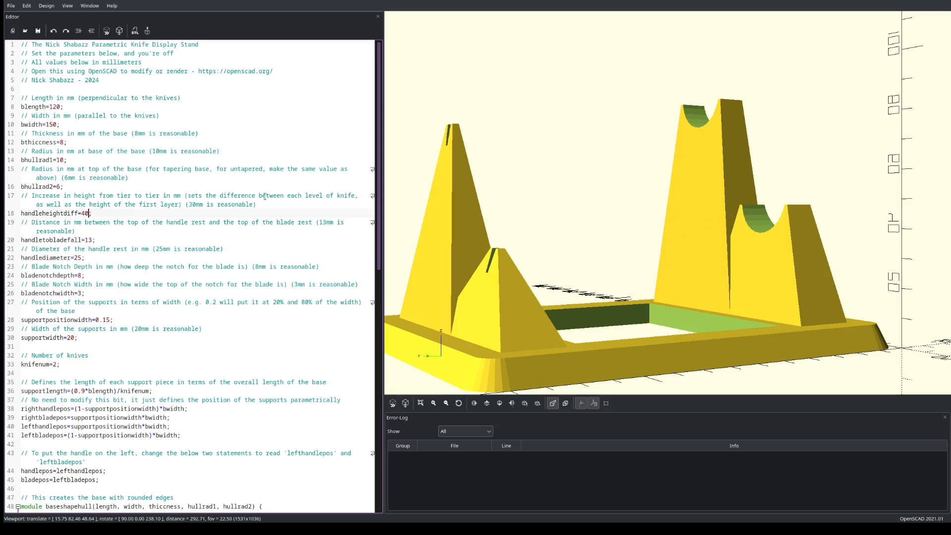
key("backspace")
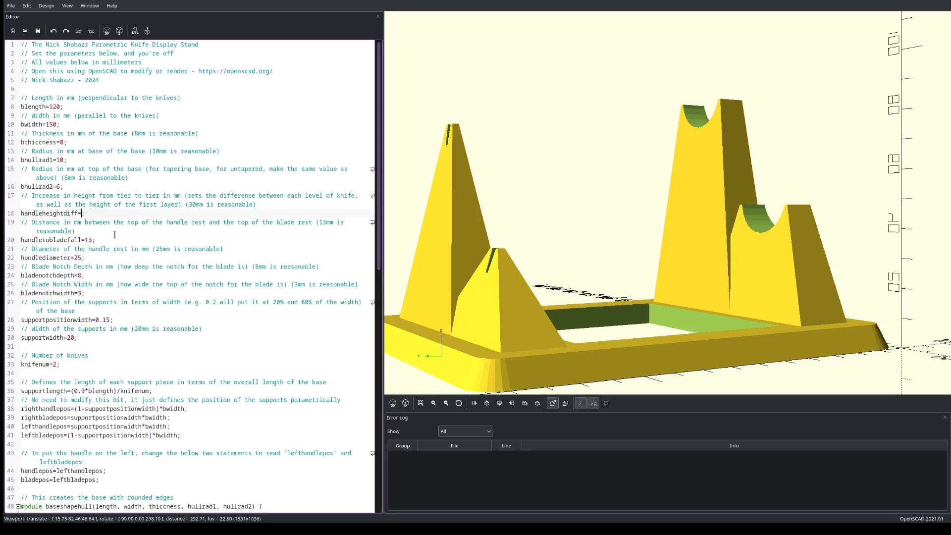
type("30;")
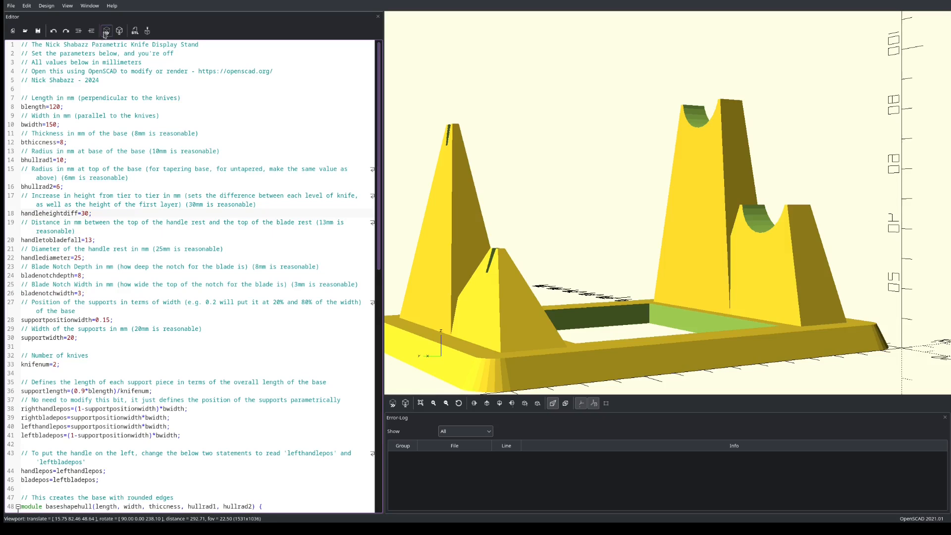
left_click_drag(668, 243, 697, 237)
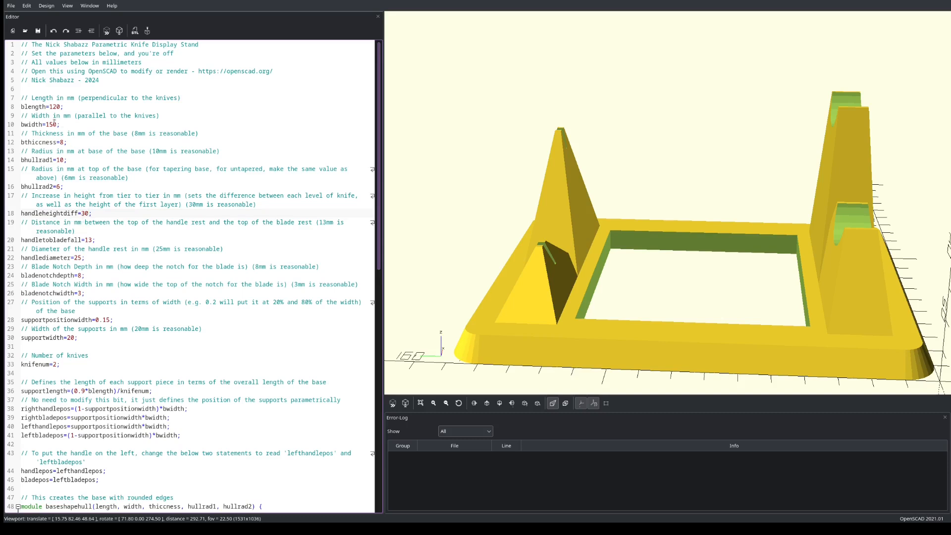
Preview a 200 mm base width, restore 150, and edit base thickness toward 30.
scroll("down", 3)
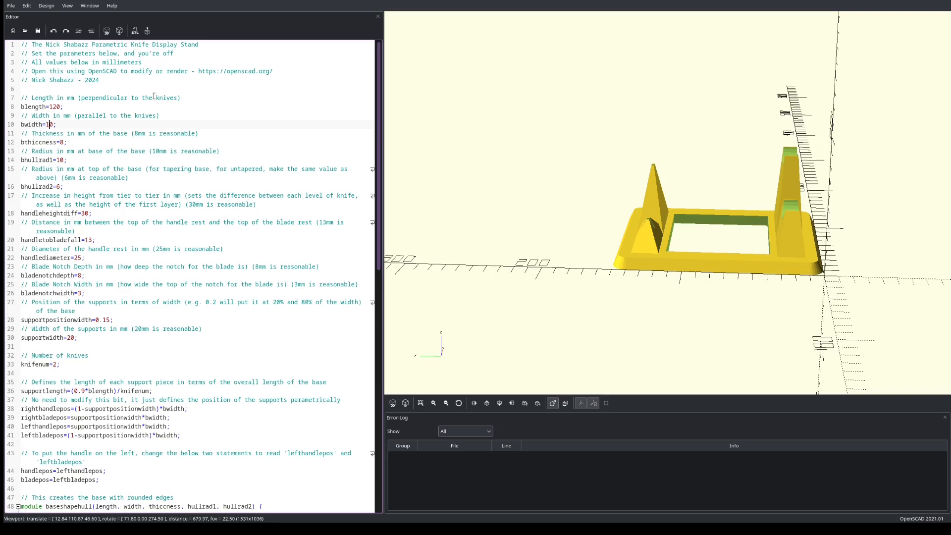
type("0")
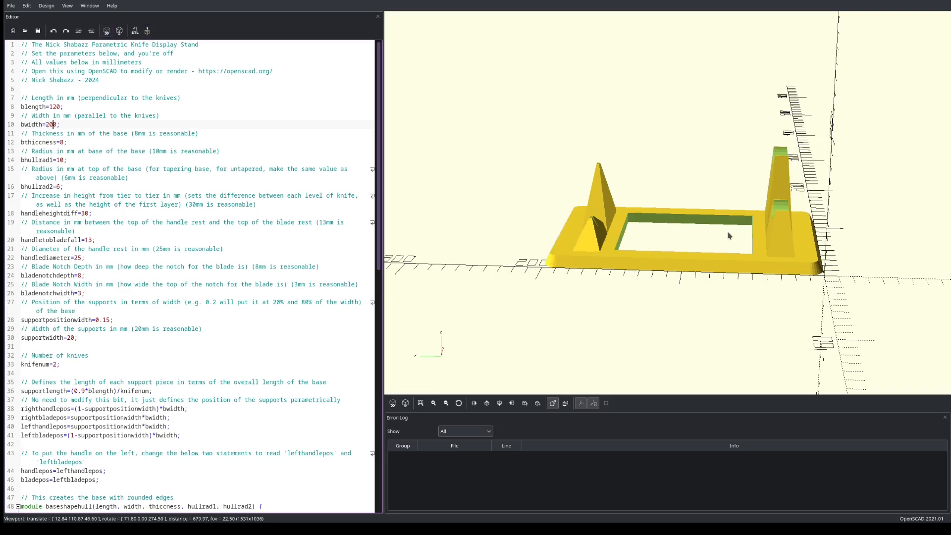
left_click_drag(728, 235, 780, 204)
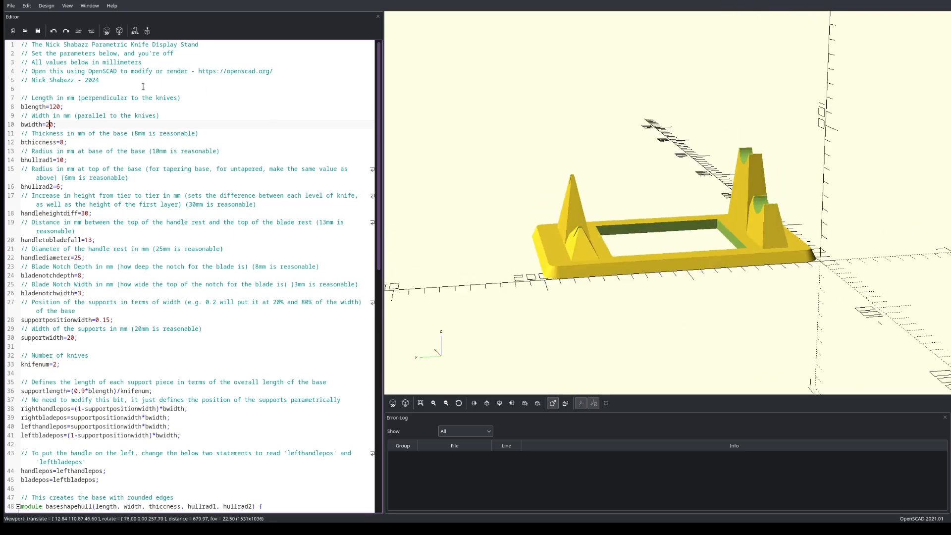
type("150")
left_click(191, 142)
type("30")
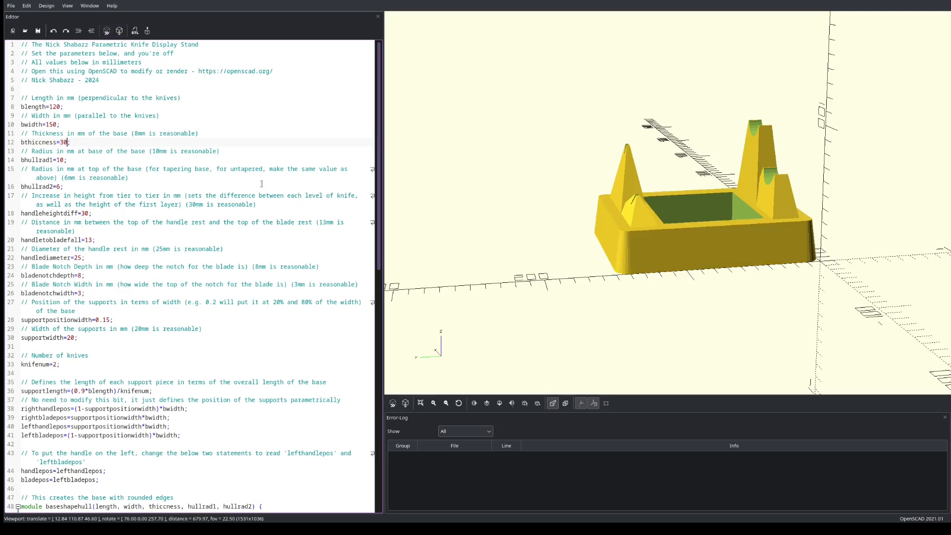
type("9")
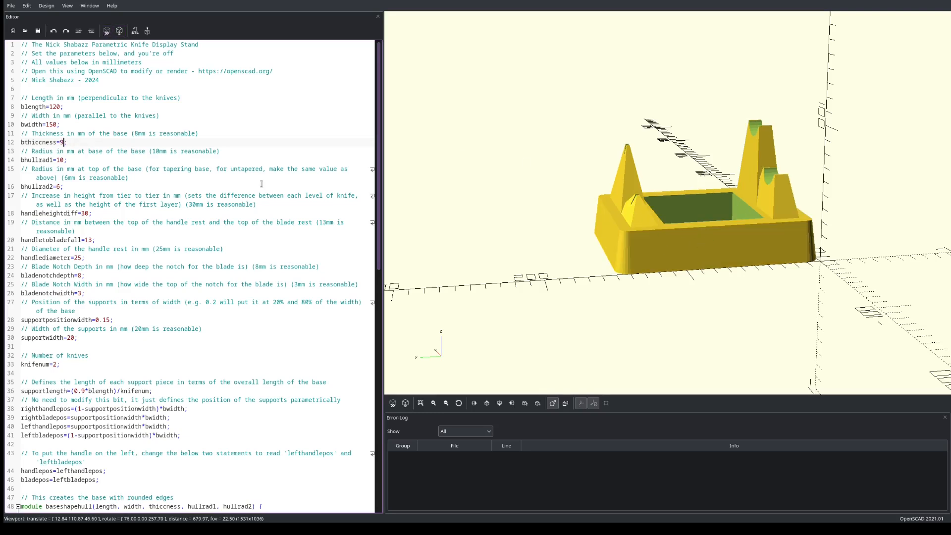
Set the blade drop to 13 and try handle diameter 30 before settling on 25.
left_click(106, 30)
type("8")
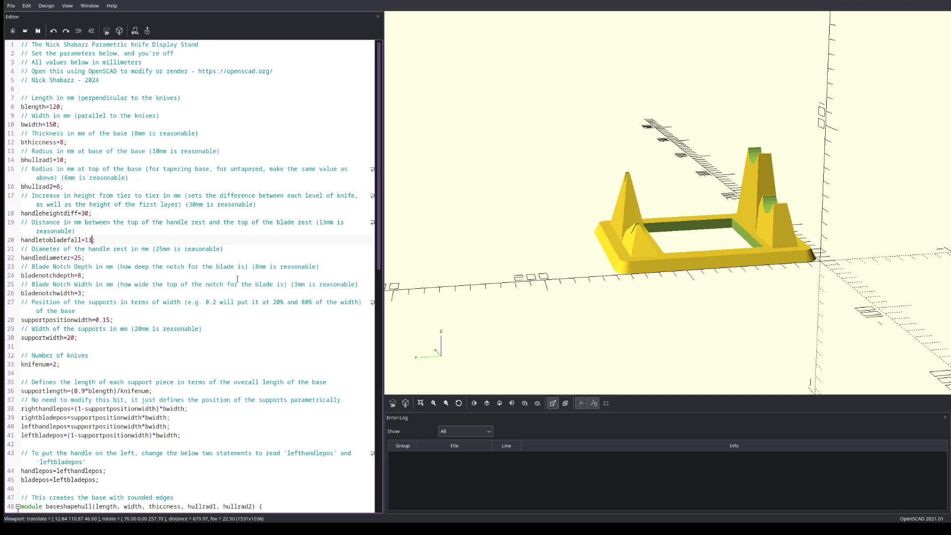
mouse_move(740, 175)
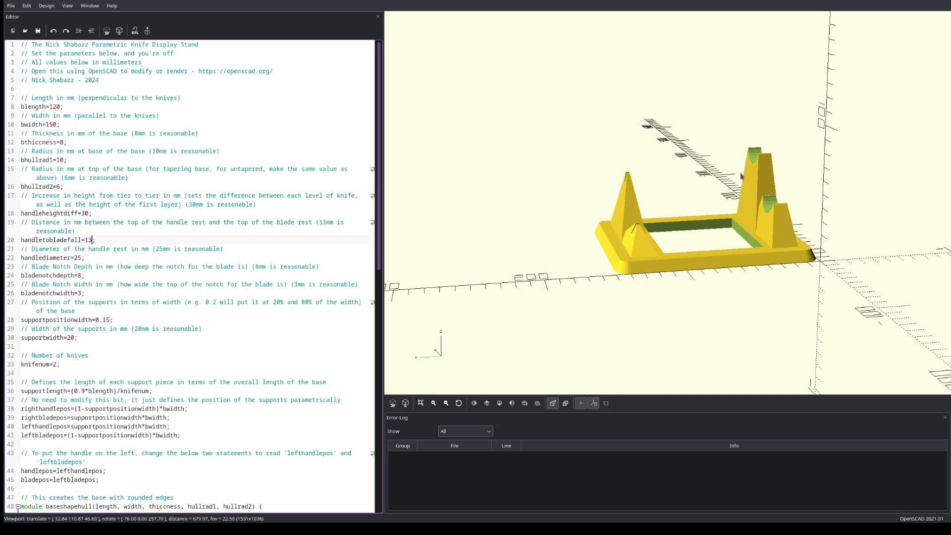
mouse_move(154, 273)
type("20")
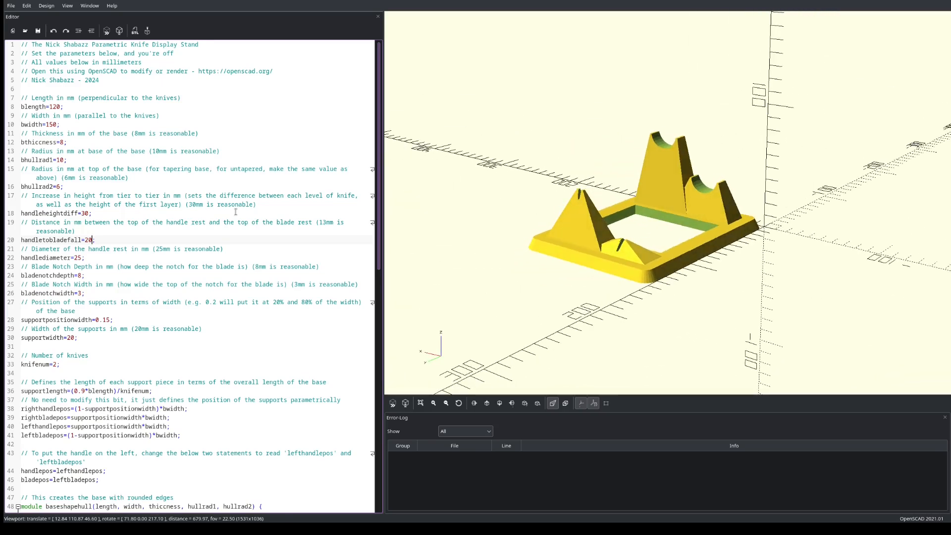
type("13")
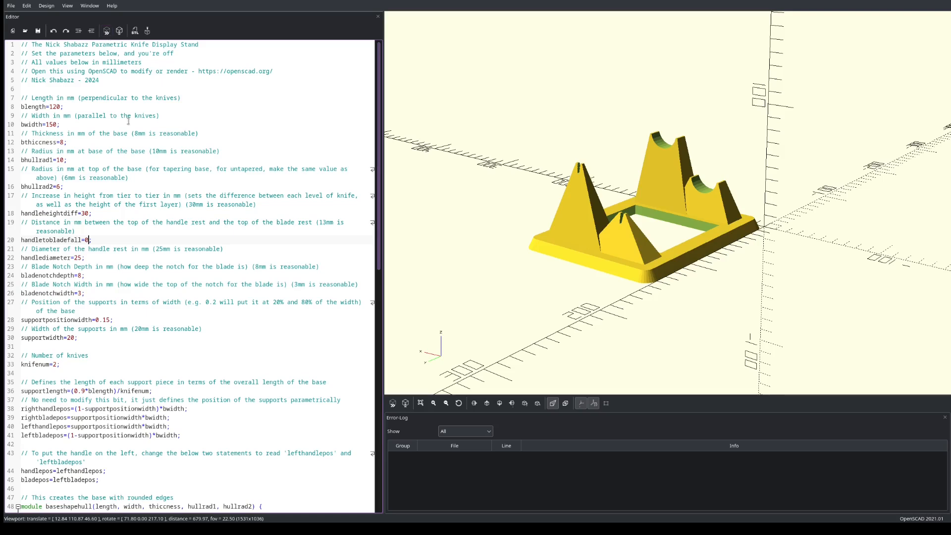
type("13")
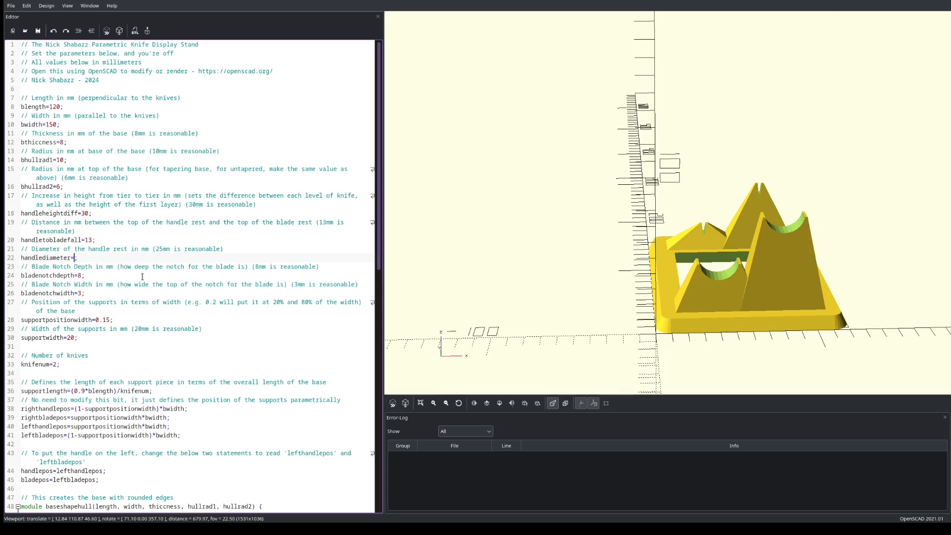
type("30")
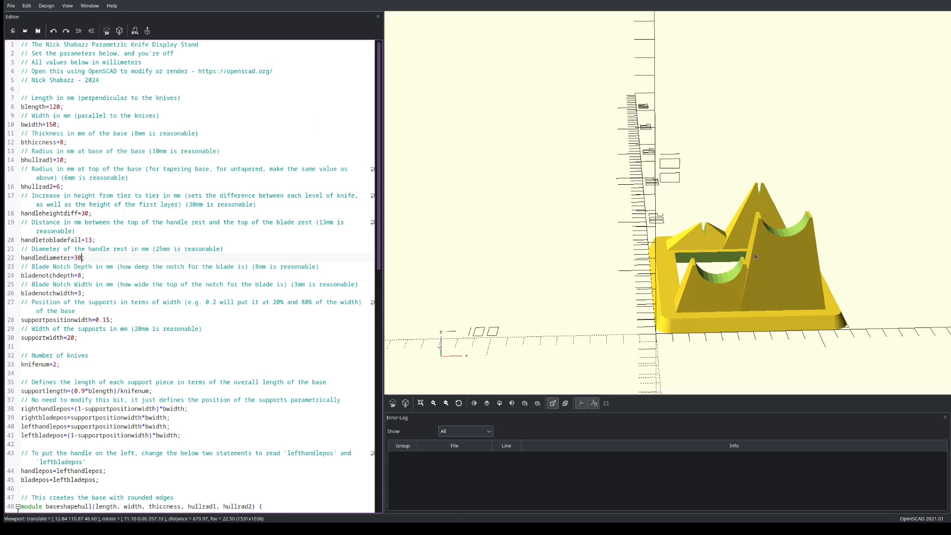
type("25")
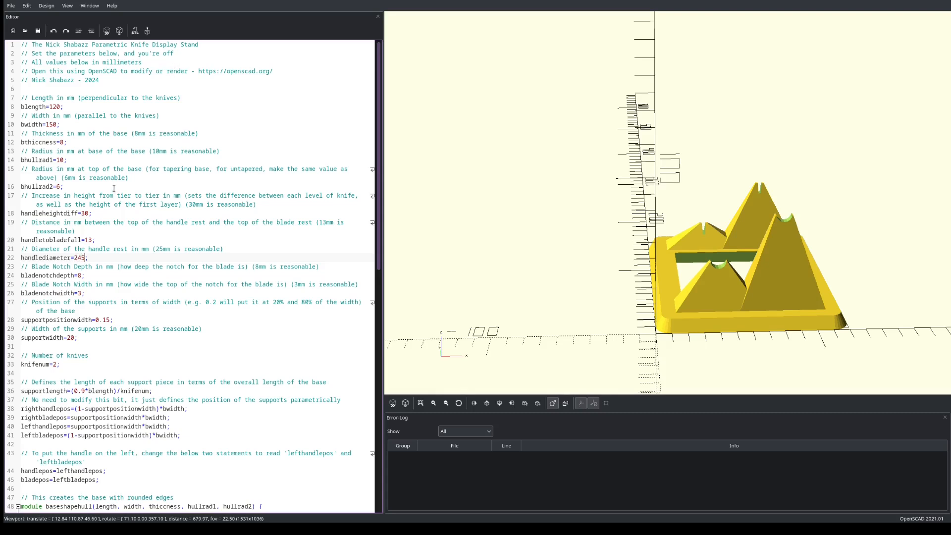
key("BackSpace")
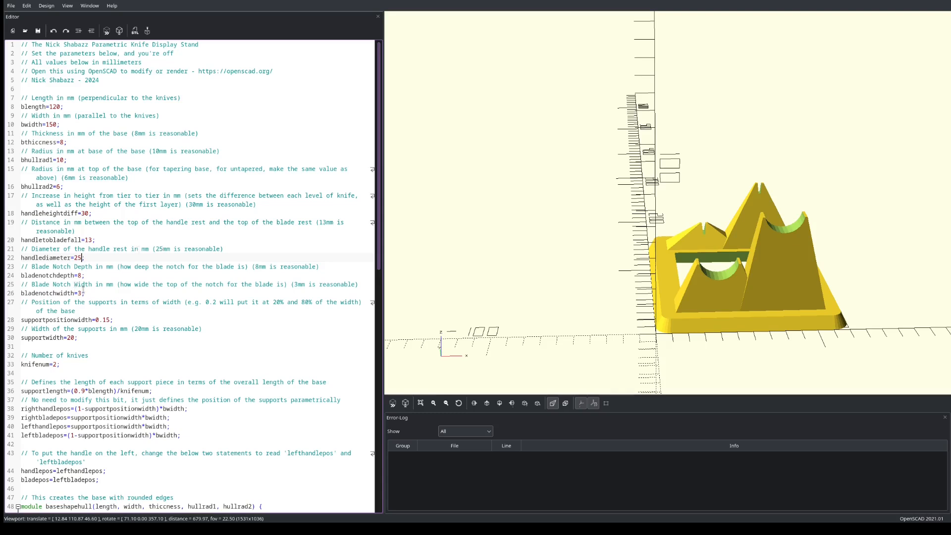
Try a blade notch width of 10, then set it to 3.
left_click(81, 293)
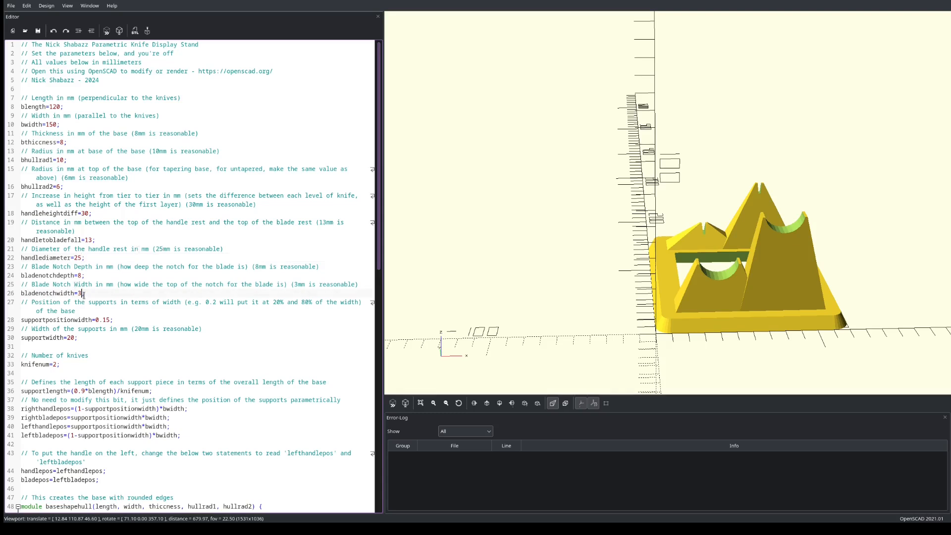
type("10")
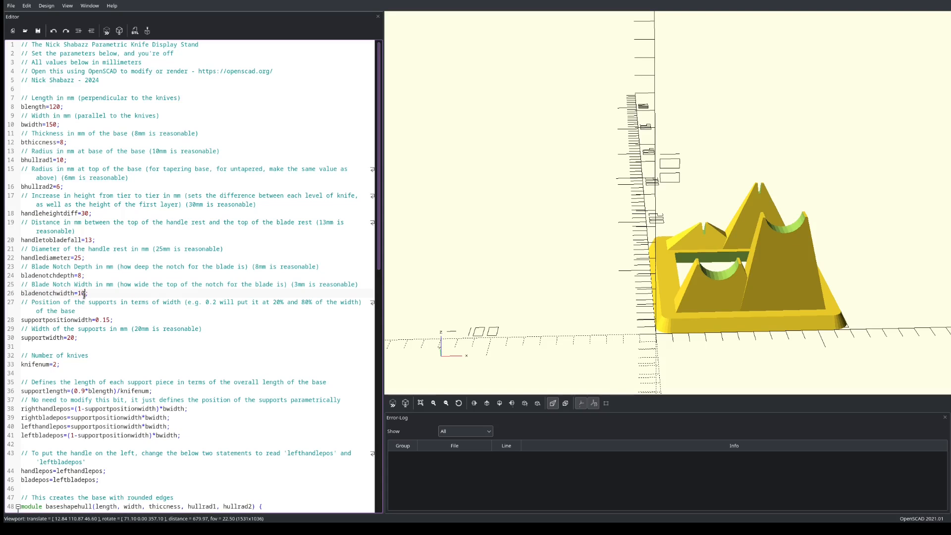
left_click(106, 30)
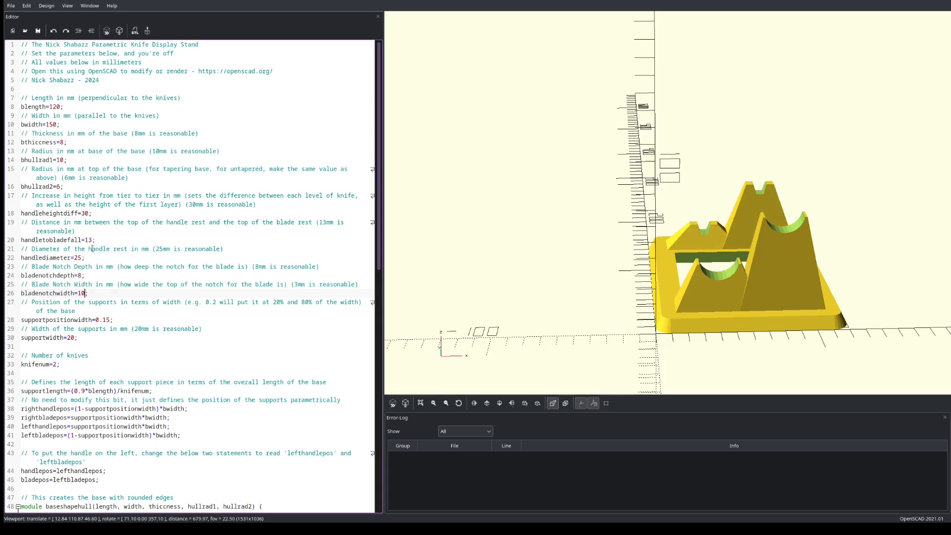
type("3")
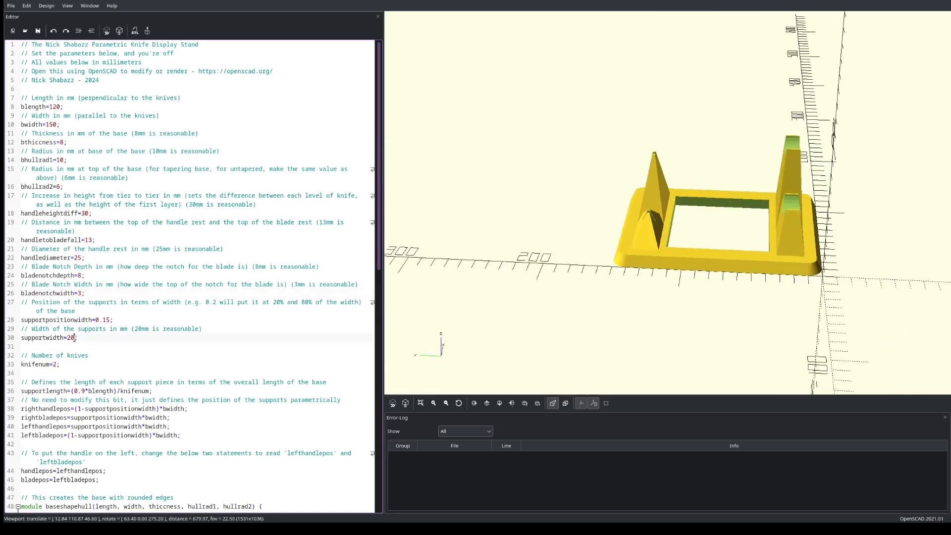
Preview support widths of 15 and 4 mm, tilting to check, then restore 20.
type("15")
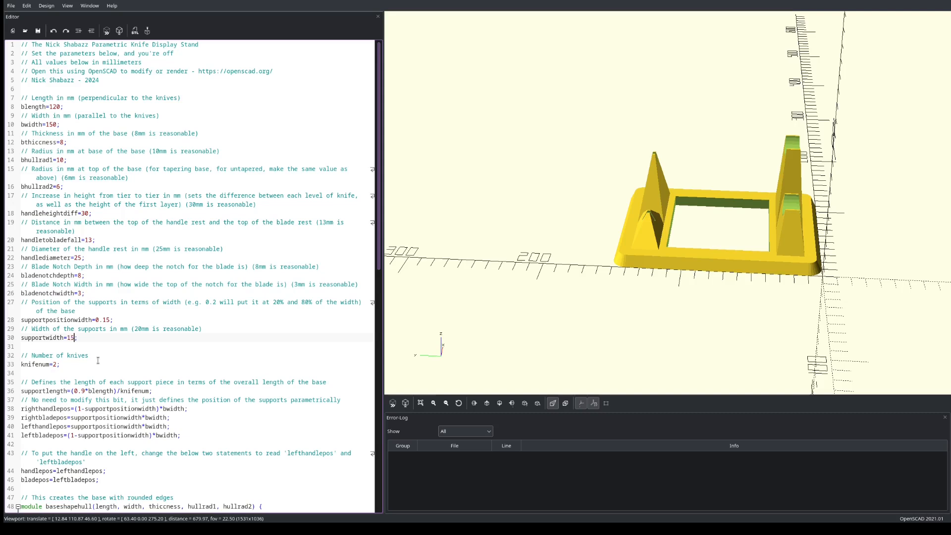
left_click(106, 30)
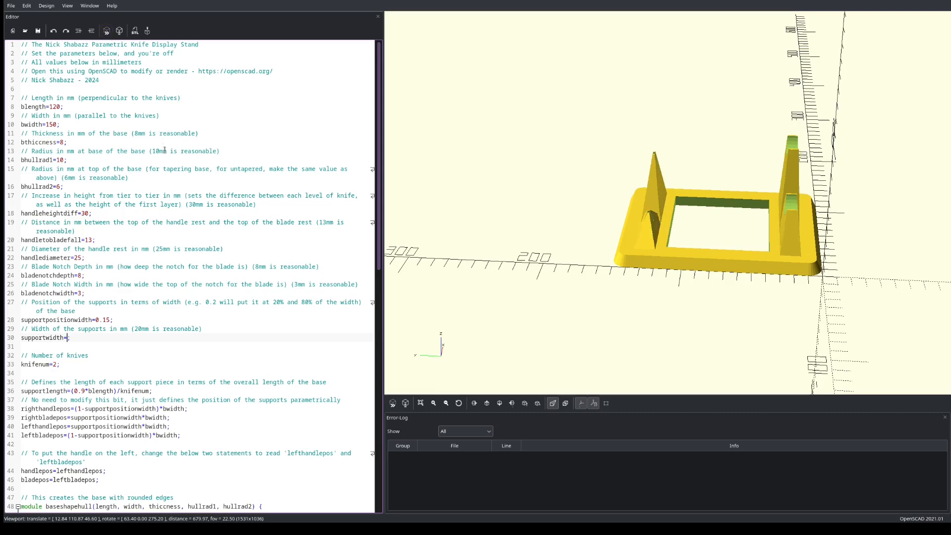
type("4")
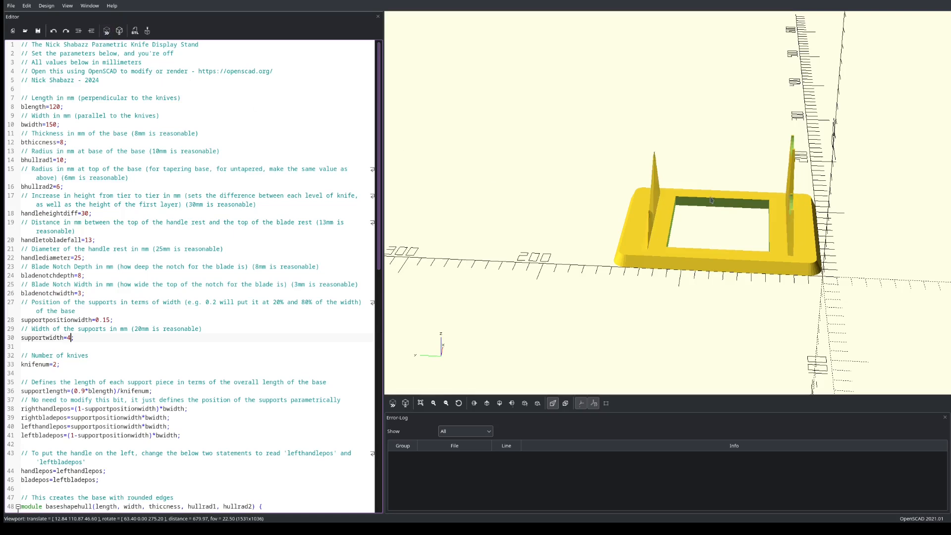
left_click_drag(710, 200, 719, 193)
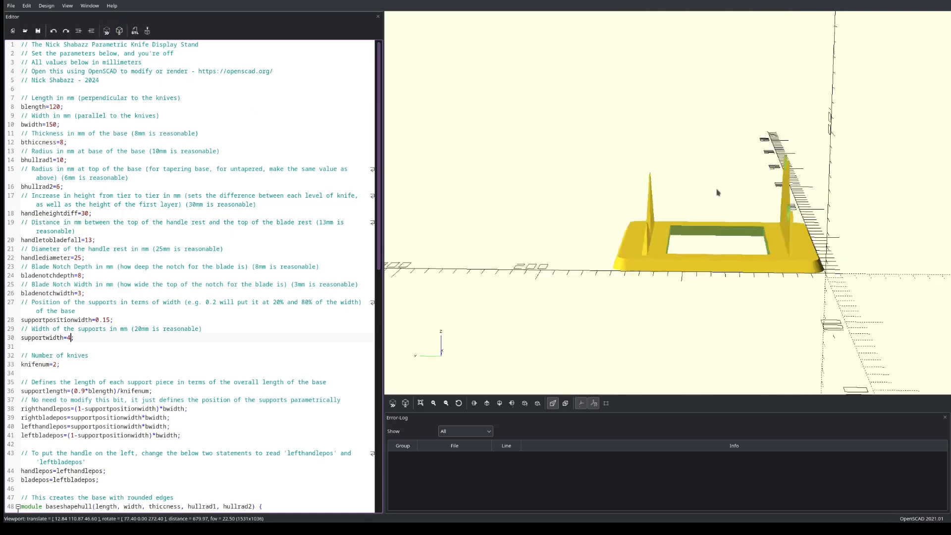
type("20")
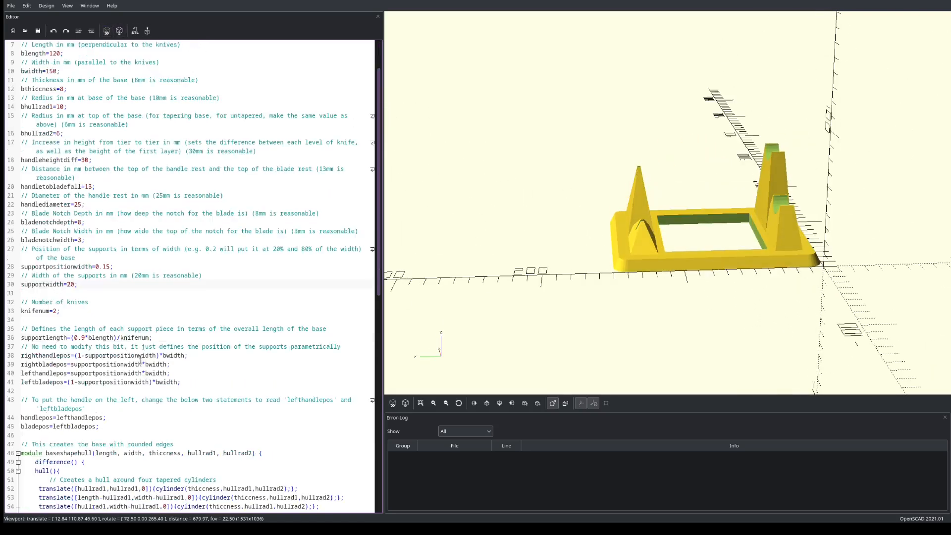
Preview supports at right-hand positions from a low angle, then start reverting the blade position.
scroll("down", 3)
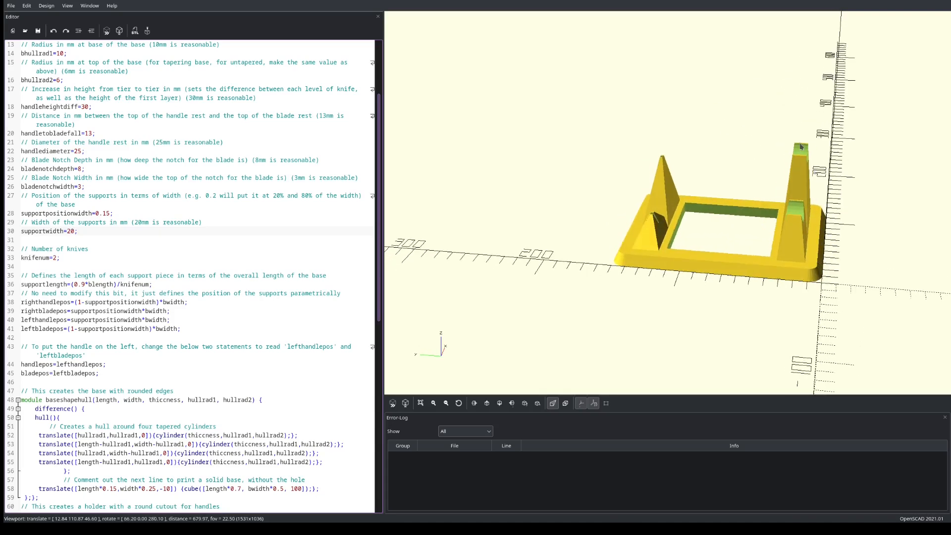
mouse_move(821, 128)
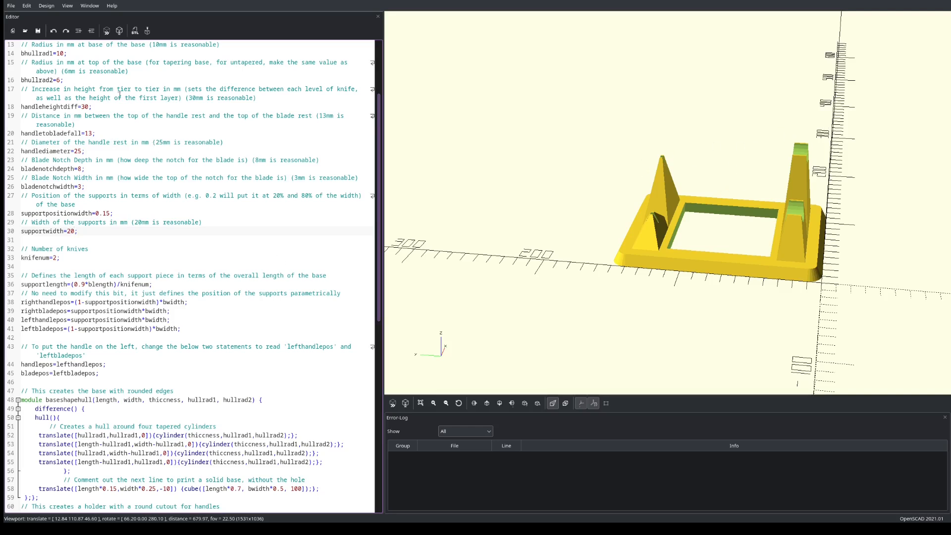
mouse_move(642, 174)
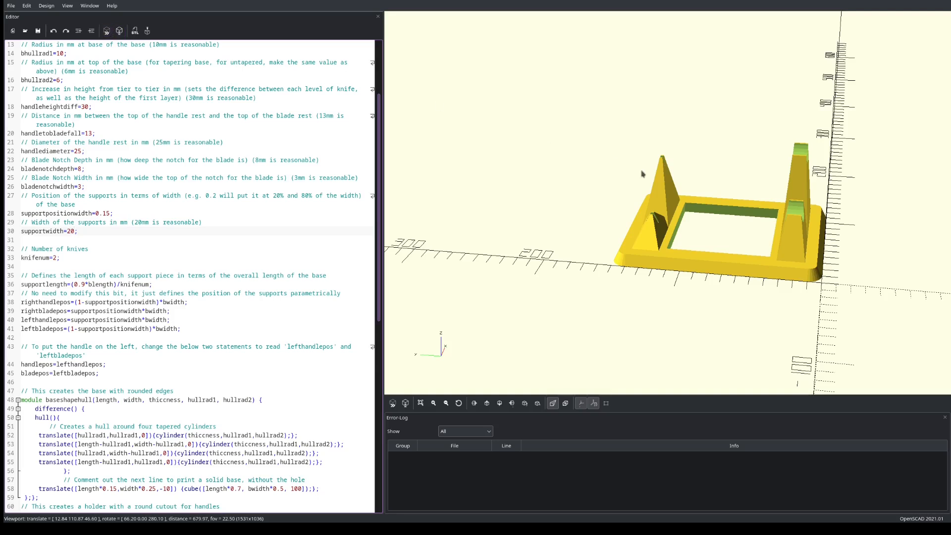
mouse_move(801, 170)
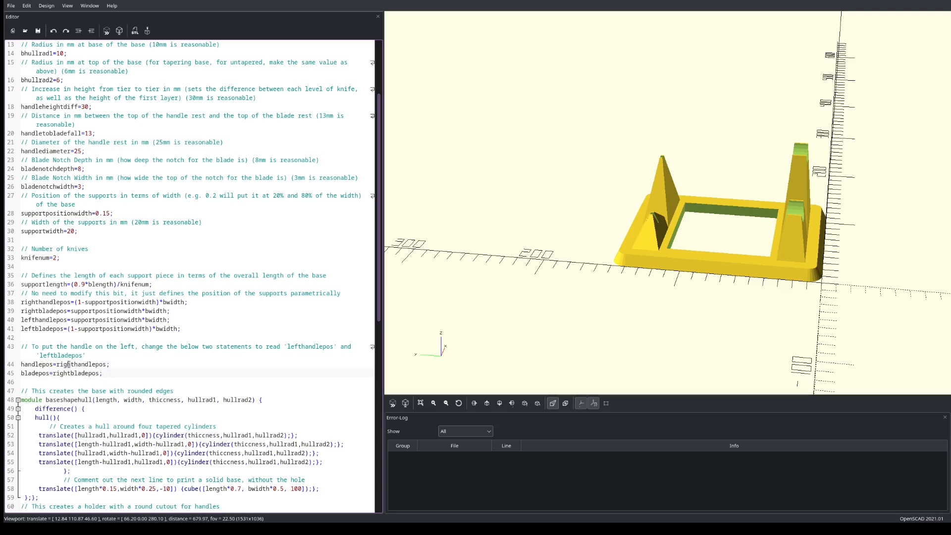
left_click(106, 30)
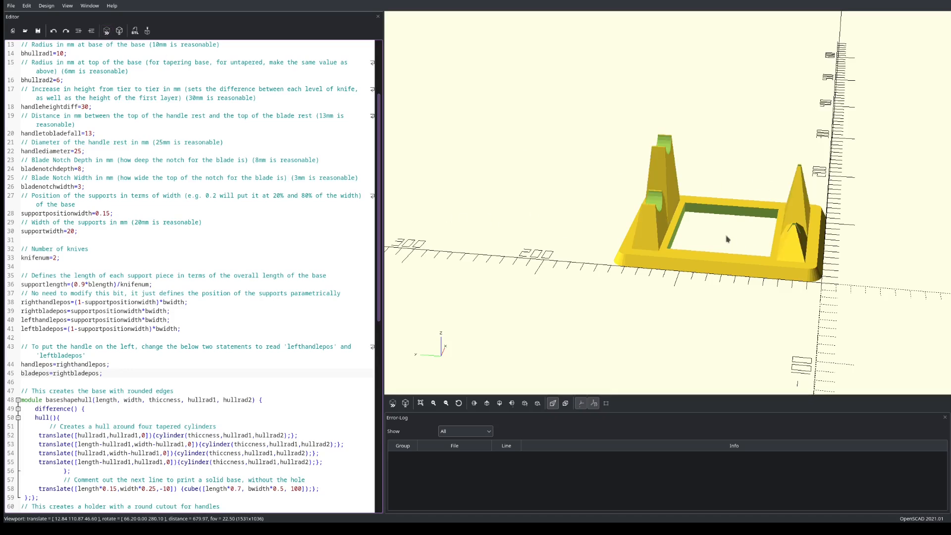
left_click_drag(727, 239, 683, 155)
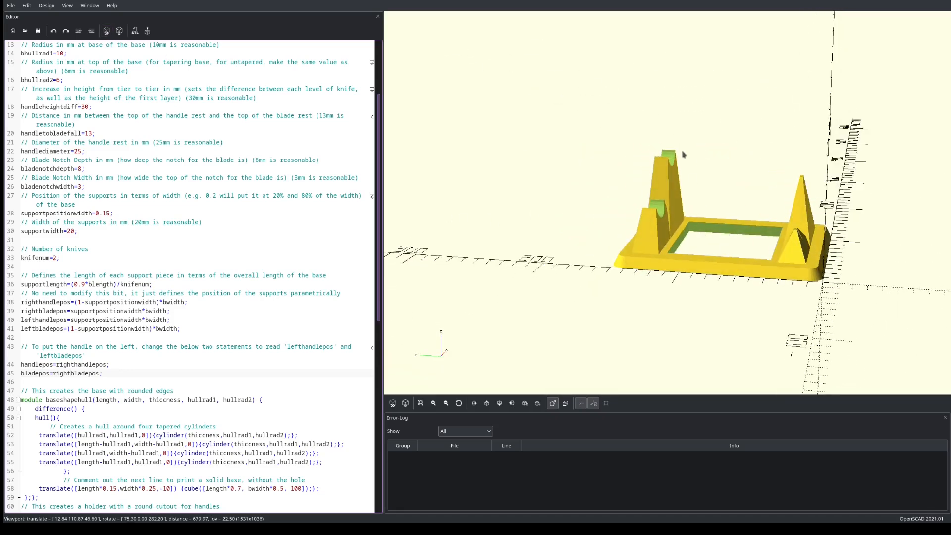
mouse_move(755, 160)
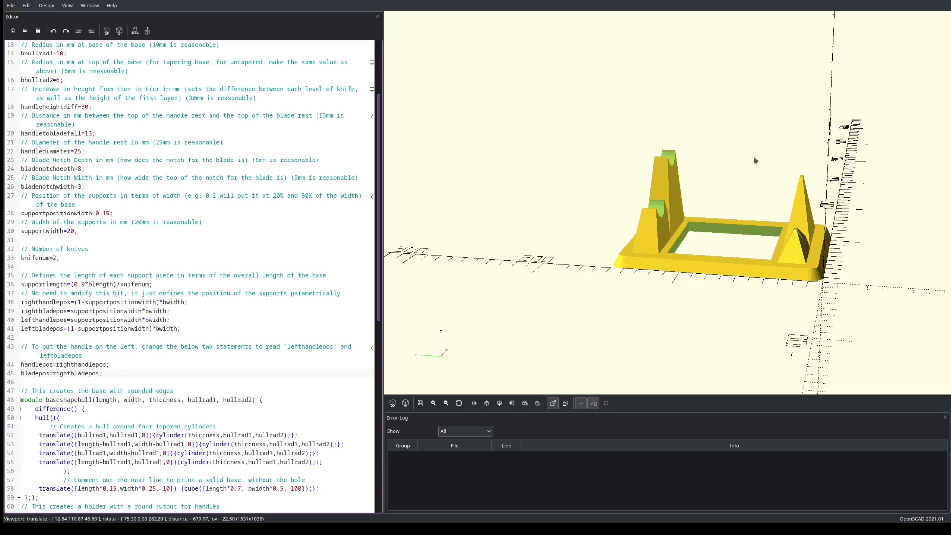
mouse_move(816, 183)
type("lef")
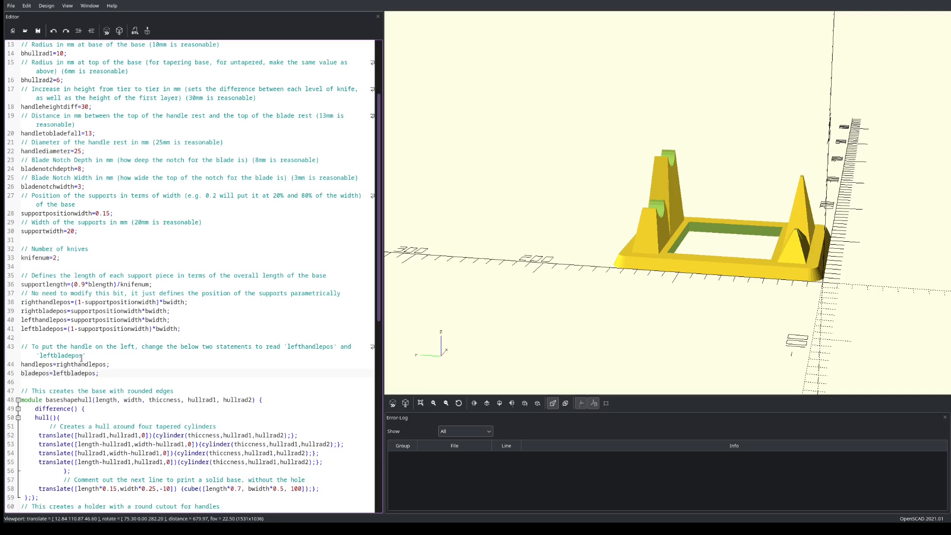
double_click(65, 364)
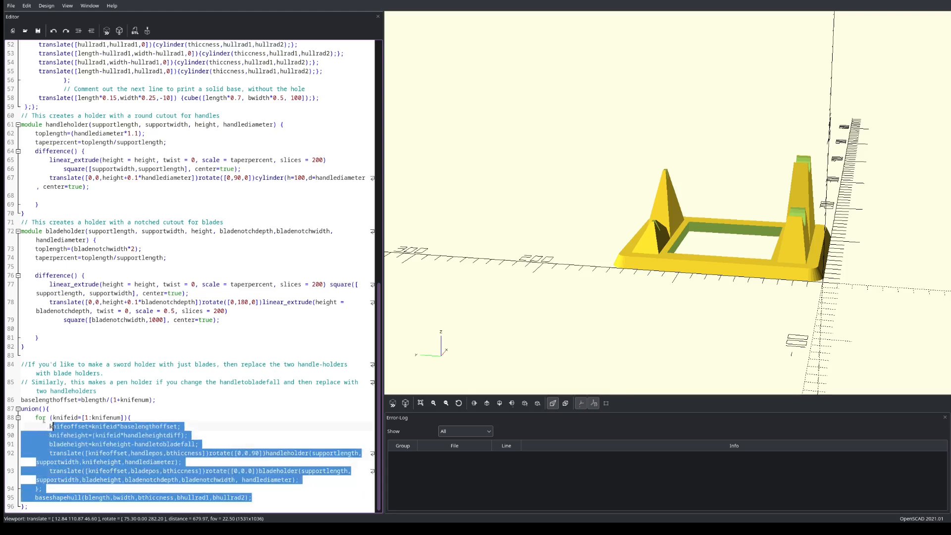
left_click(178, 435)
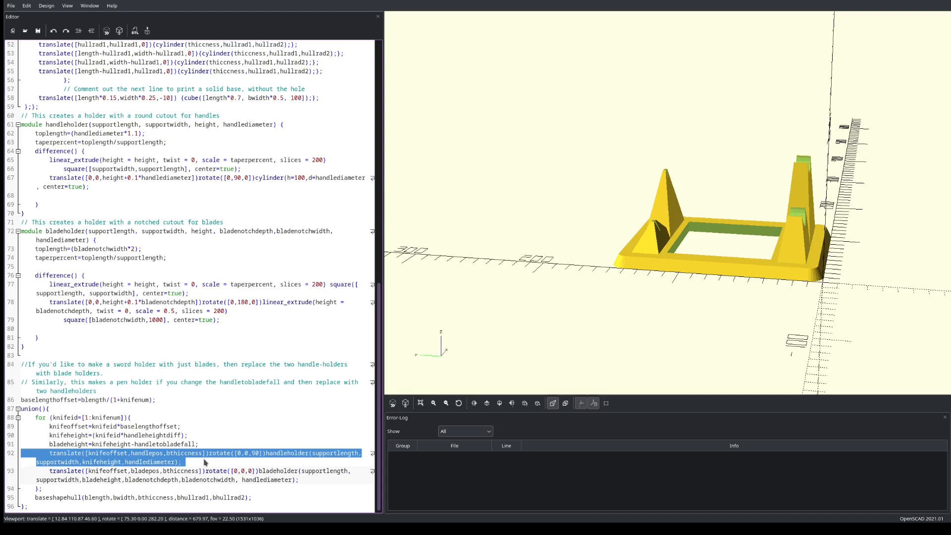
left_click(113, 462)
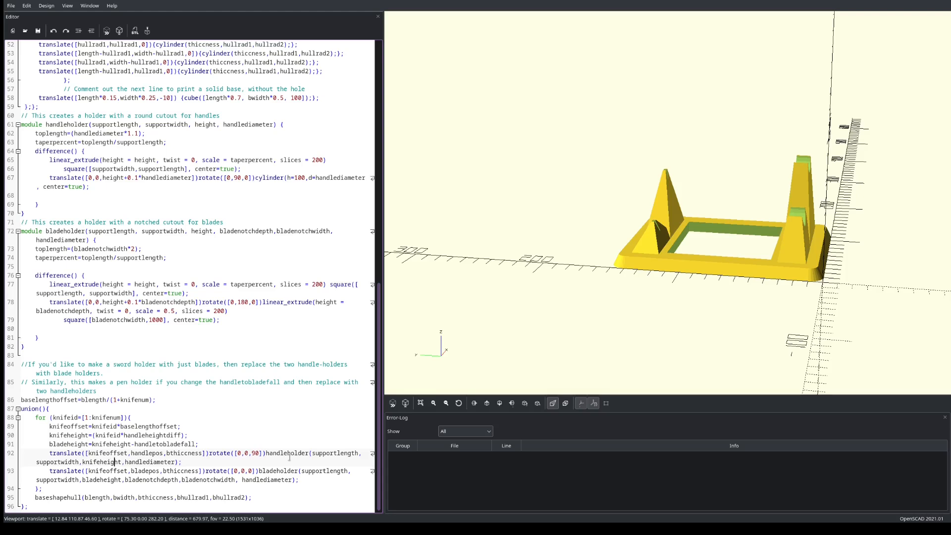
double_click(286, 454)
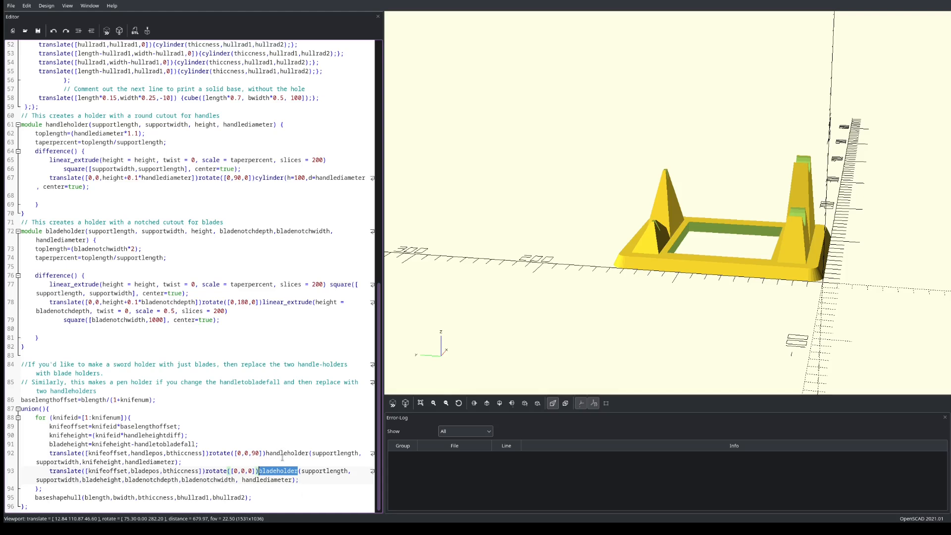
double_click(286, 454)
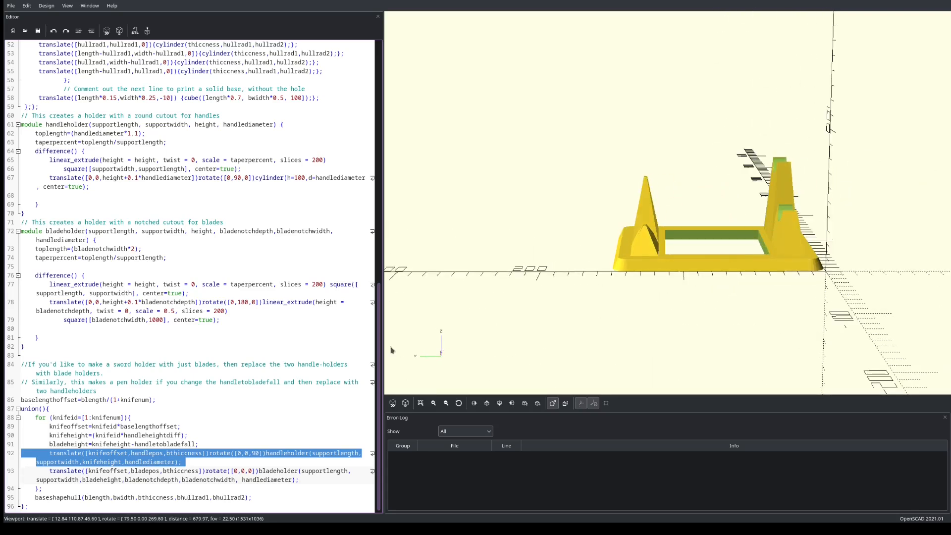
double_click(183, 453)
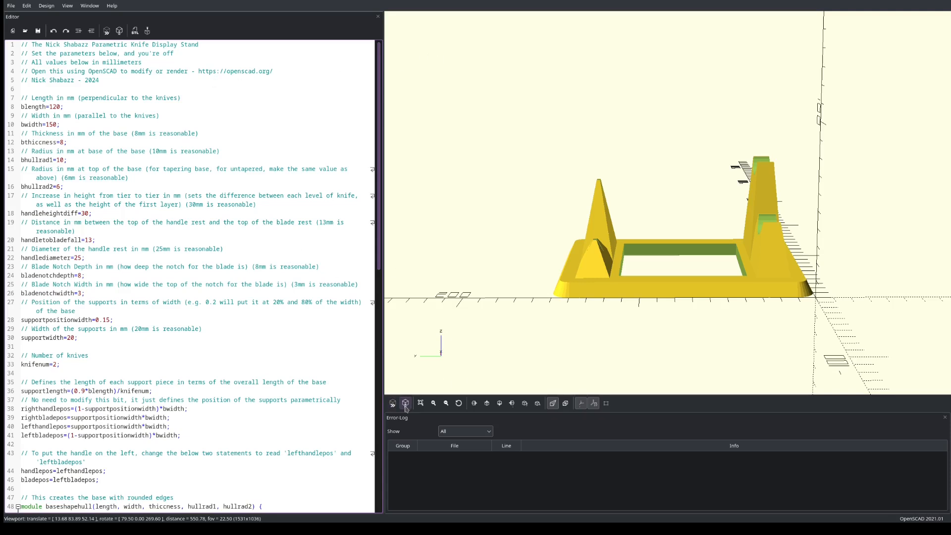
mouse_move(419, 399)
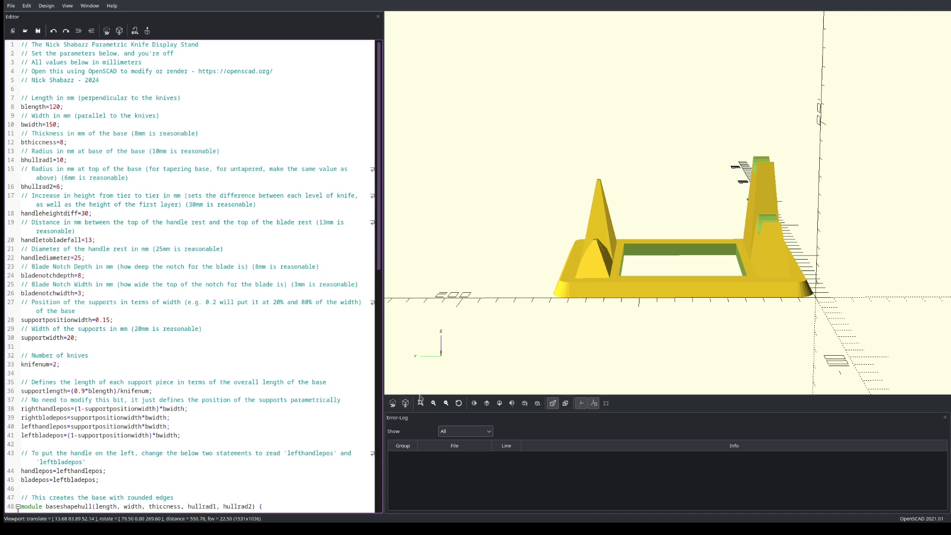
mouse_move(723, 289)
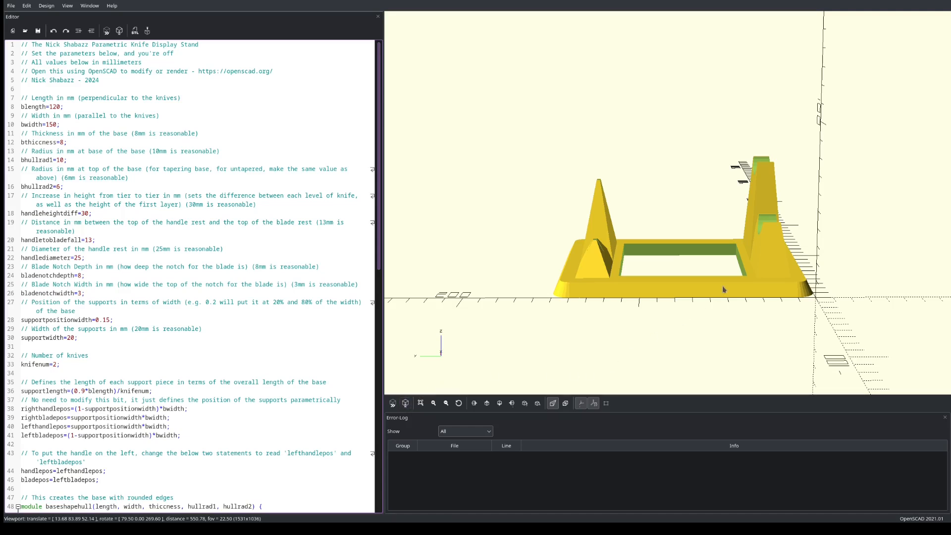
mouse_move(720, 298)
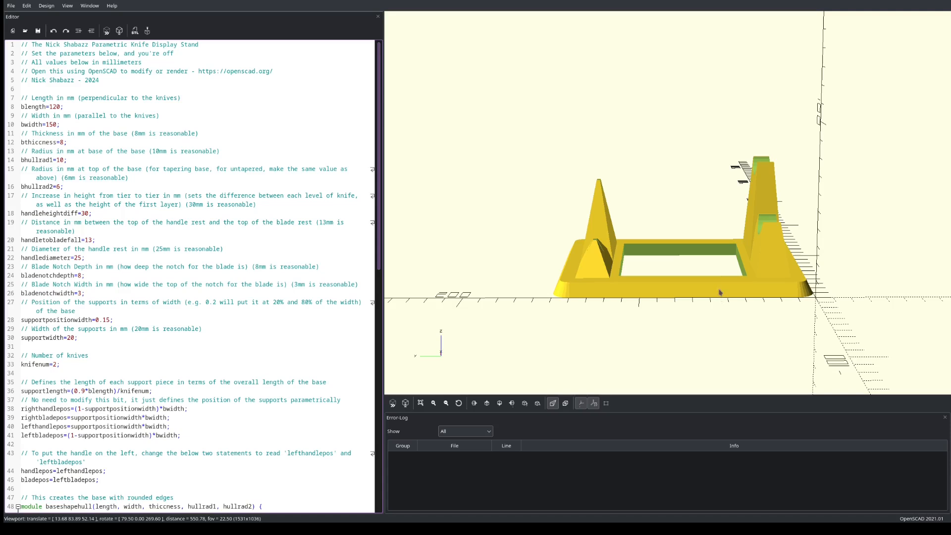
mouse_move(763, 270)
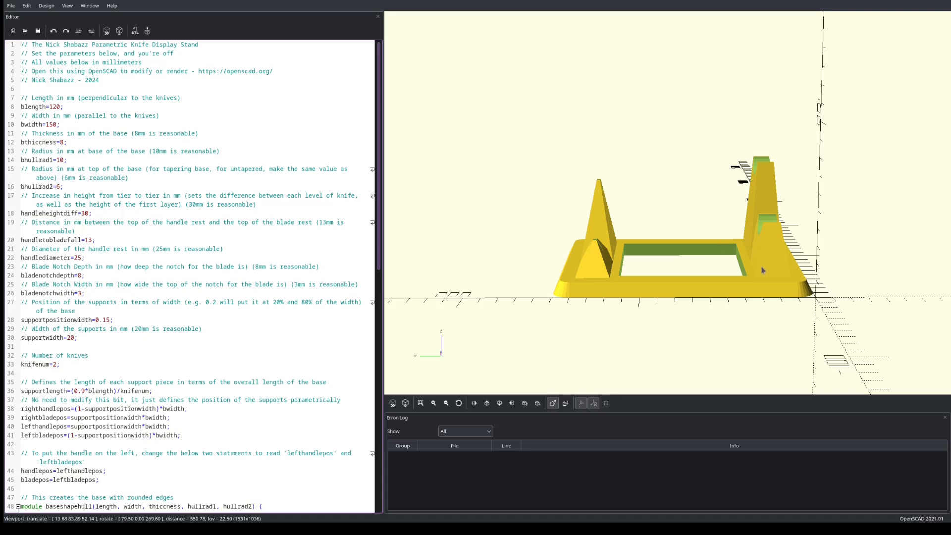
mouse_move(774, 290)
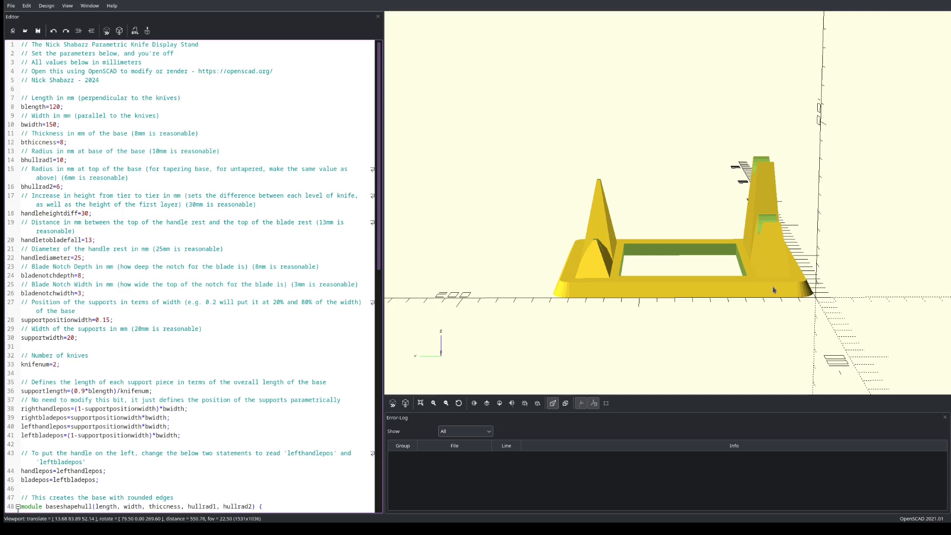
mouse_move(784, 262)
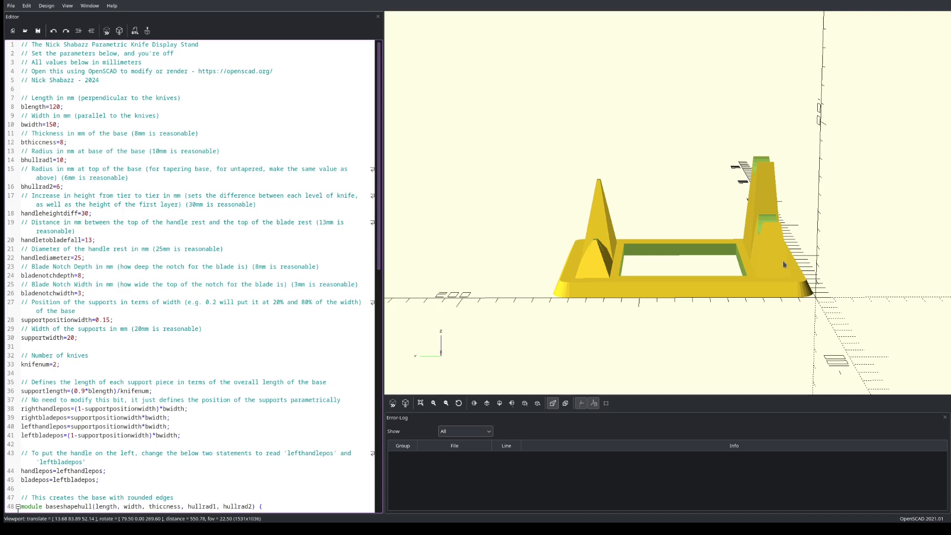
mouse_move(787, 261)
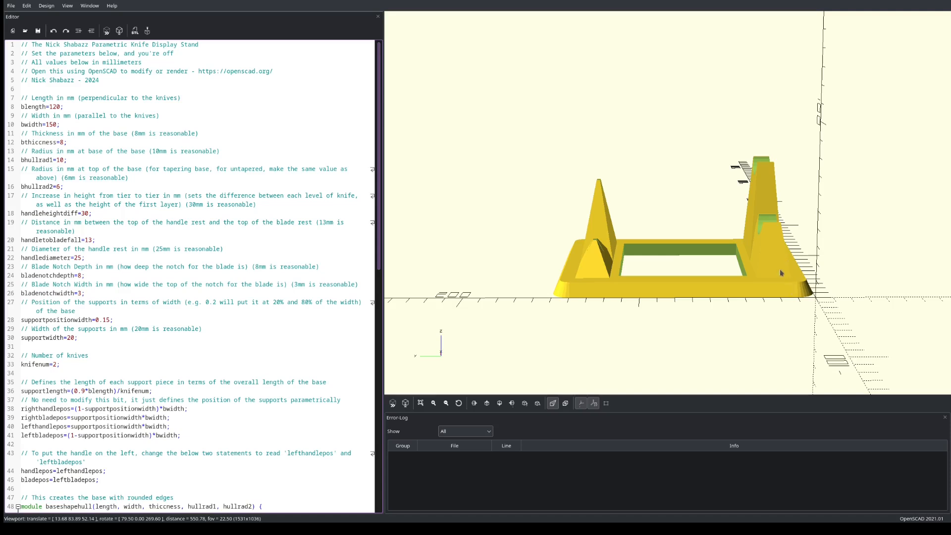
Zoom the view to inspect the rendered stand's handle rests and blade notches.
scroll("down", 3)
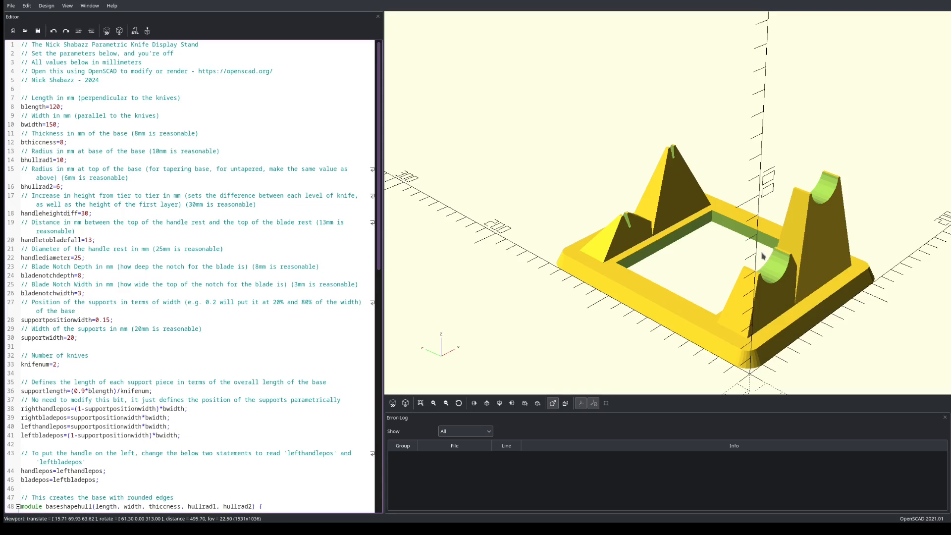
mouse_move(605, 216)
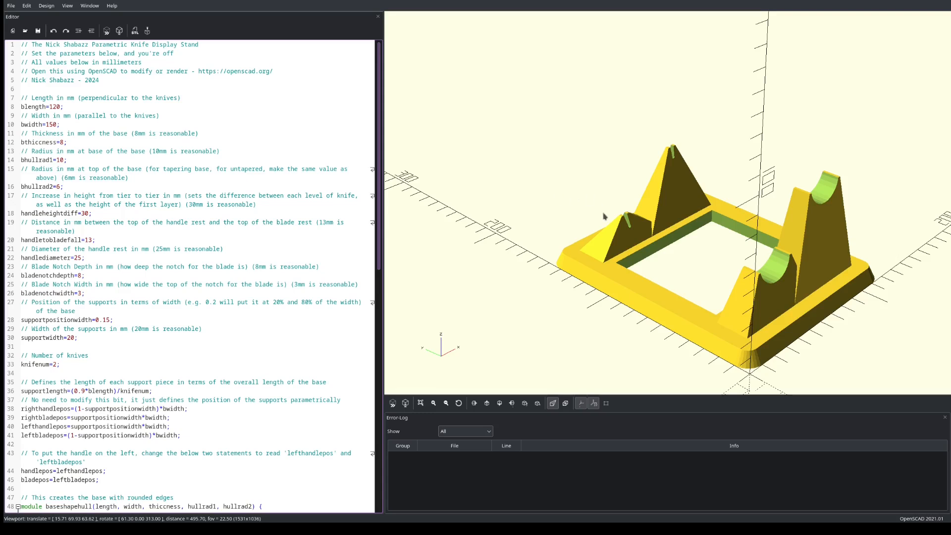
mouse_move(655, 272)
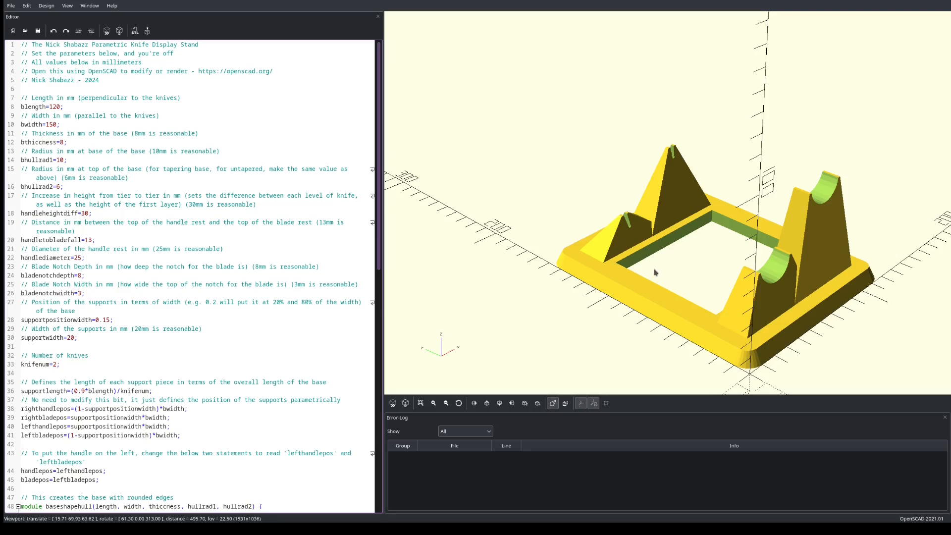